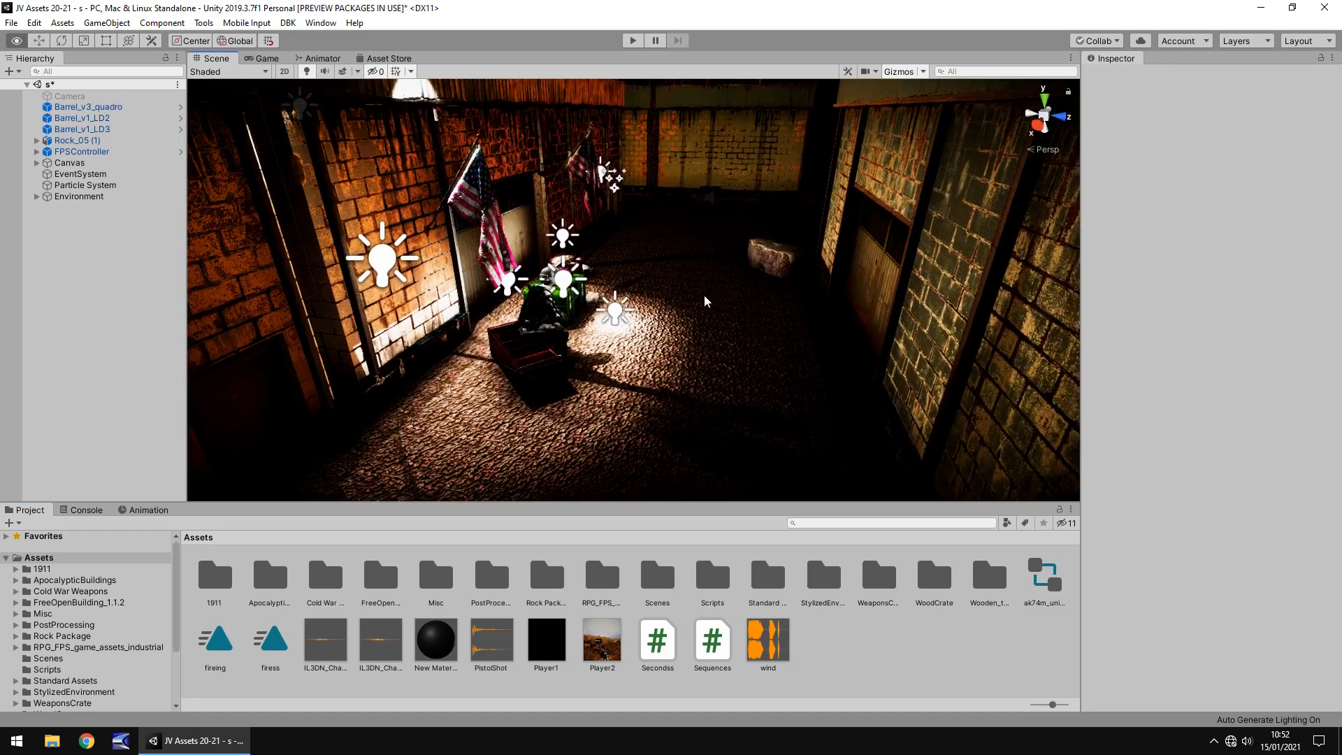
Select the Canvas to view its screen-space overlay and Canvas Scaler settings.
click(70, 162)
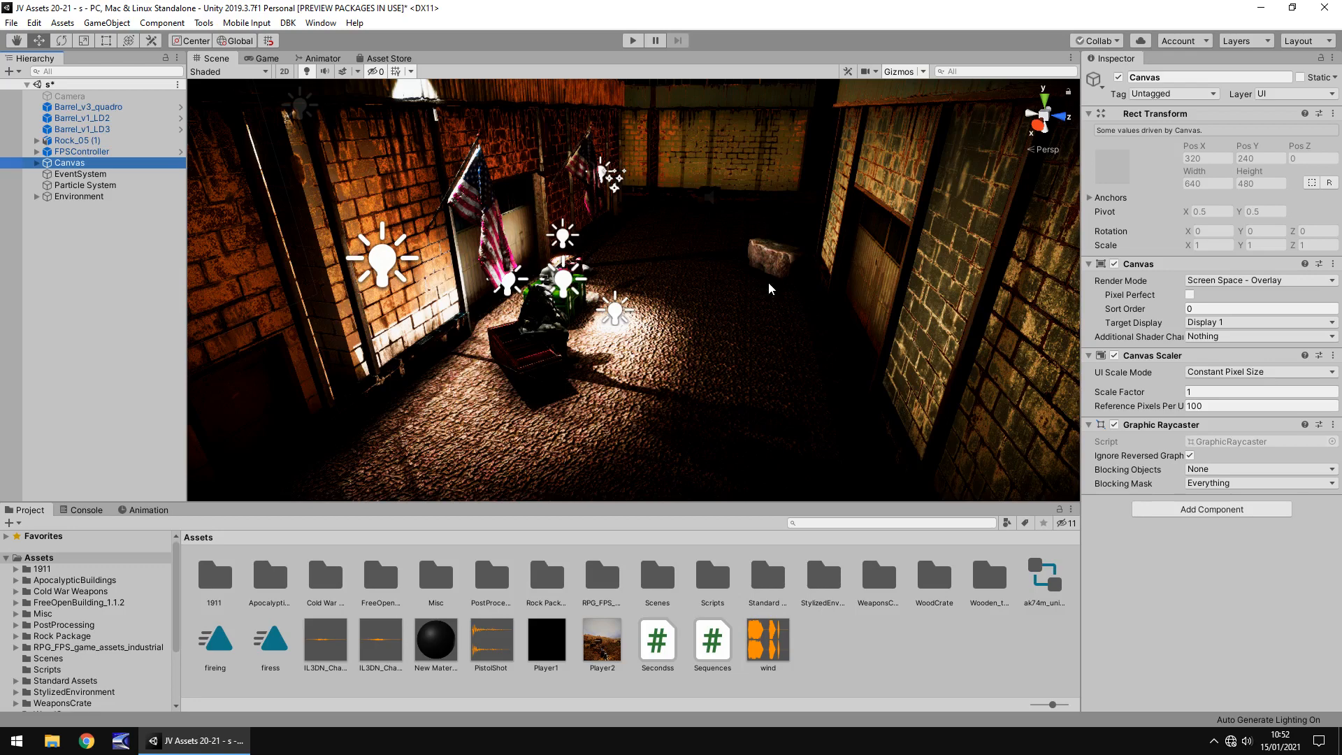
mouse_move(380, 183)
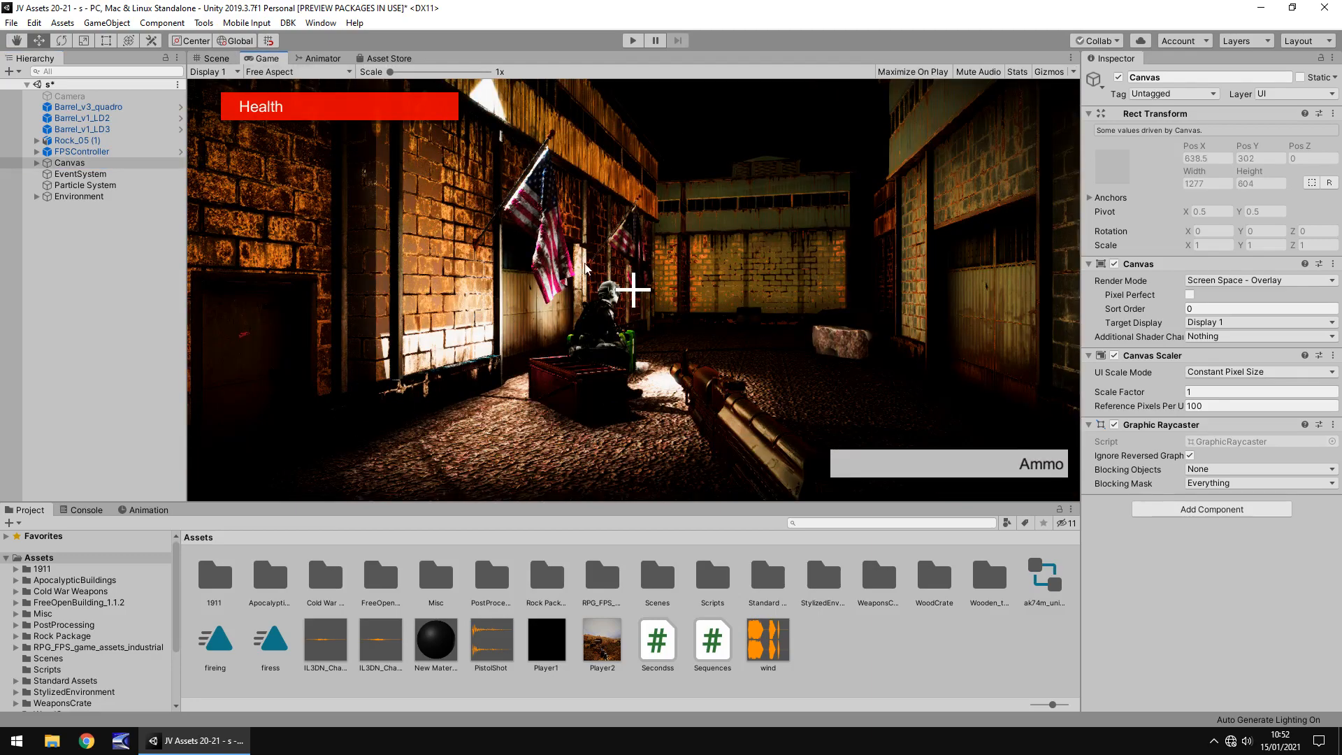
mouse_move(629, 289)
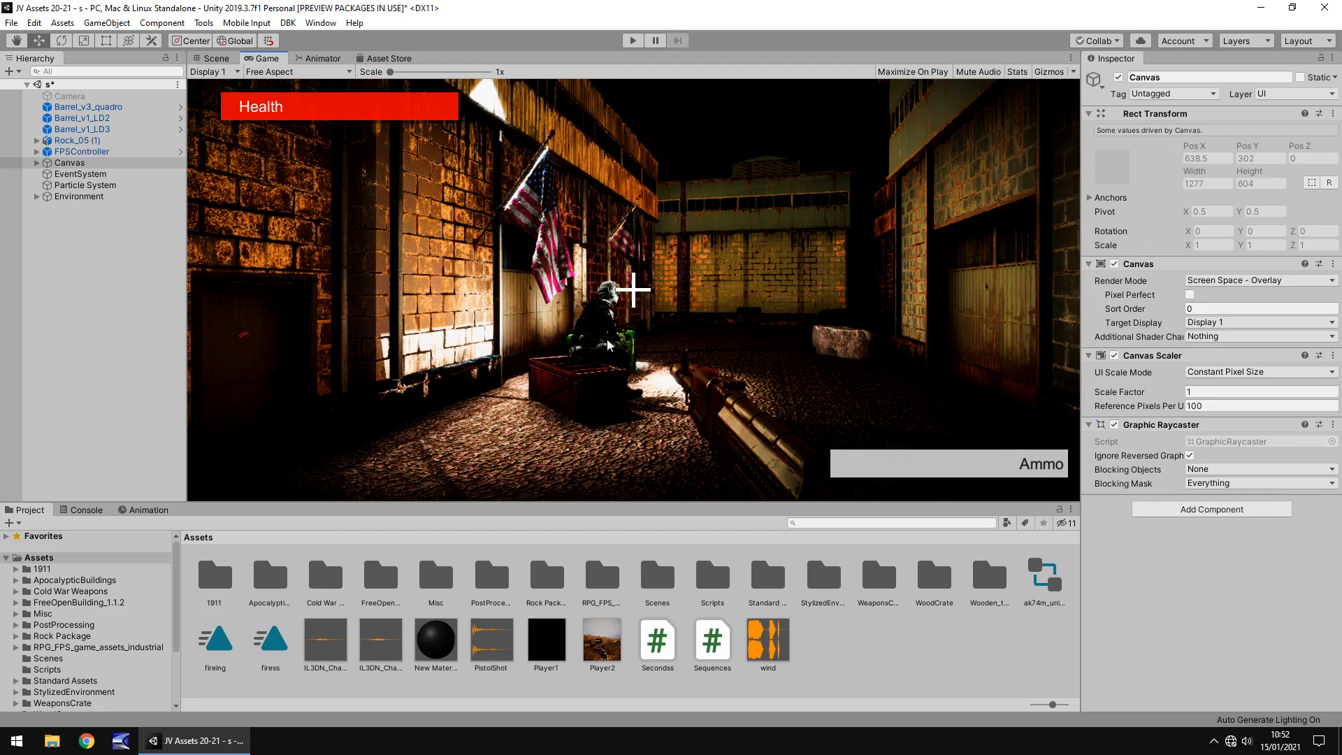
mouse_move(274, 65)
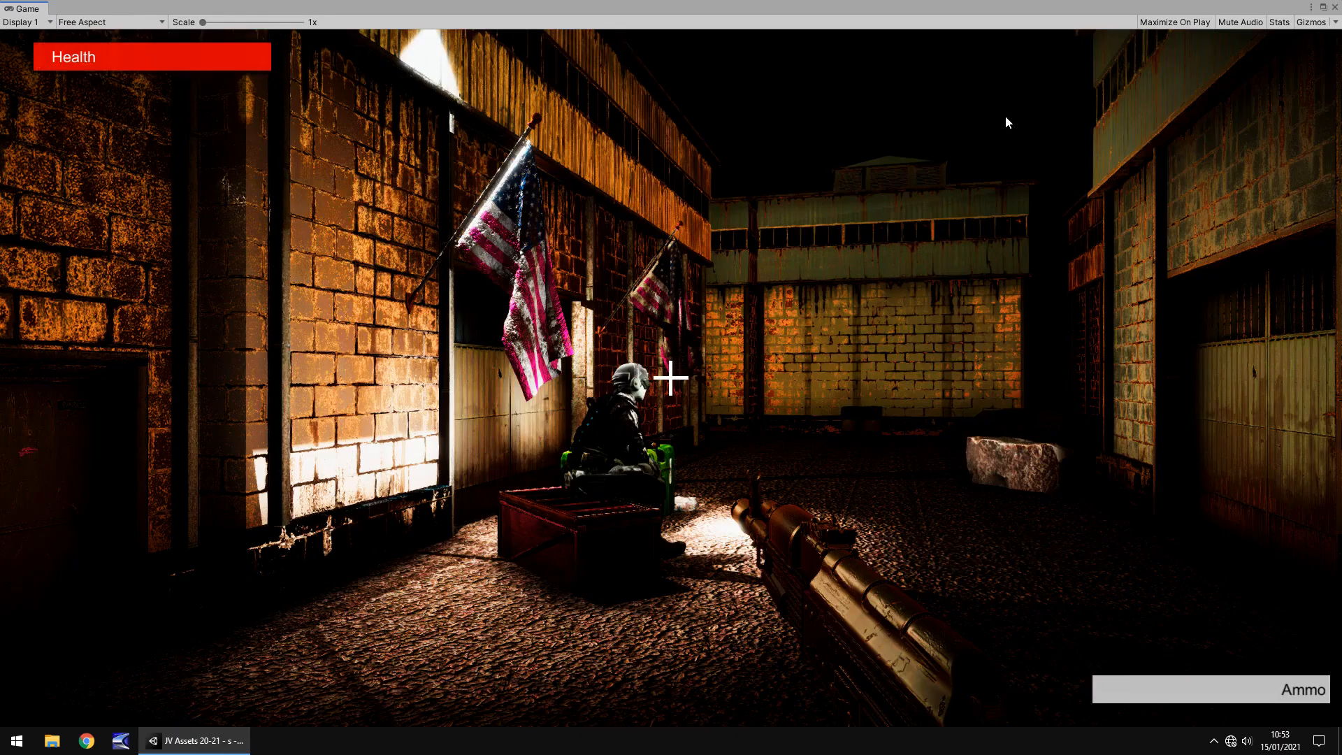
mouse_move(273, 229)
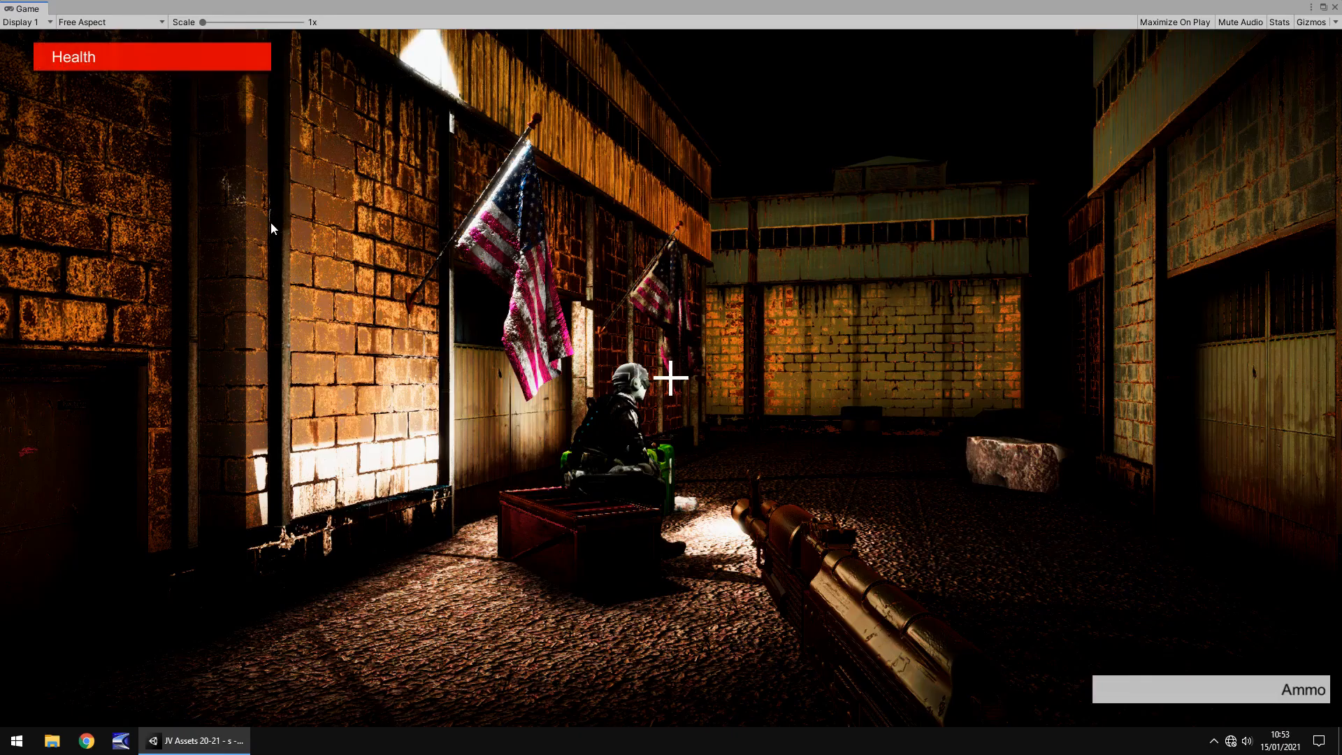
mouse_move(566, 395)
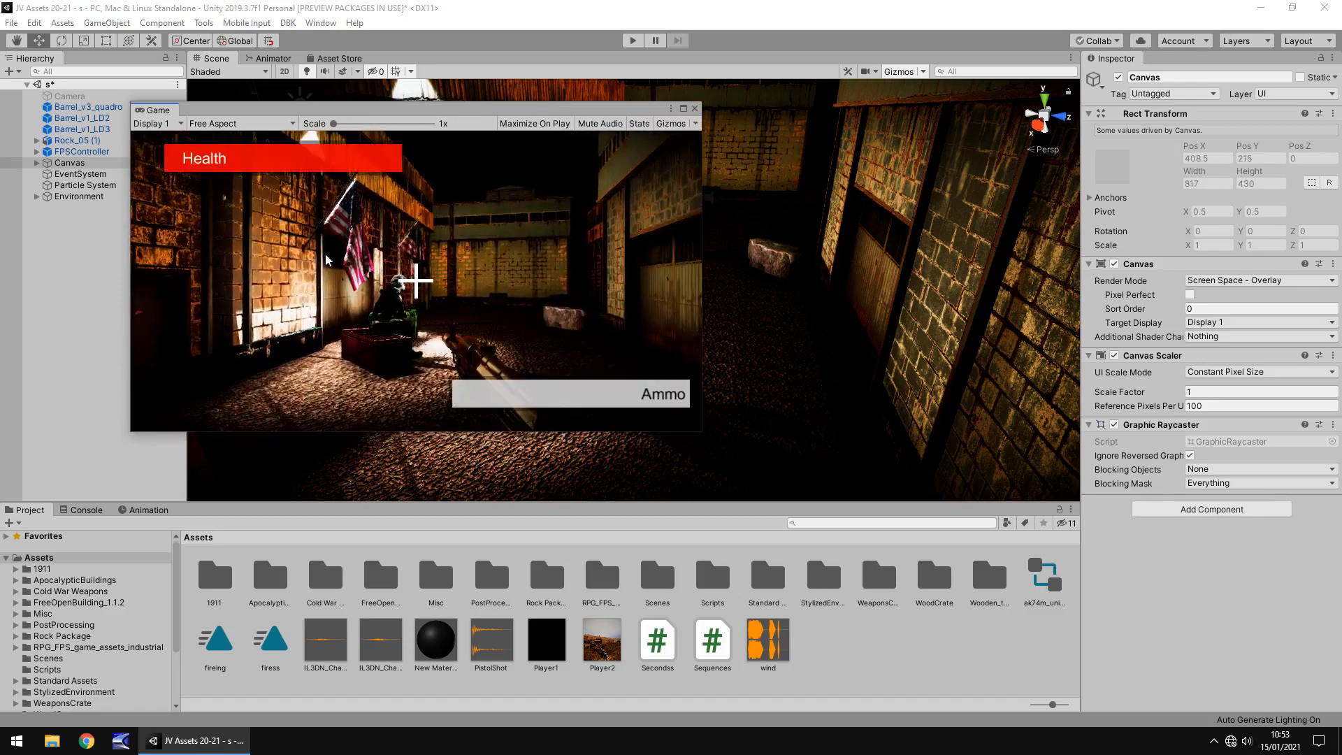
mouse_move(610, 254)
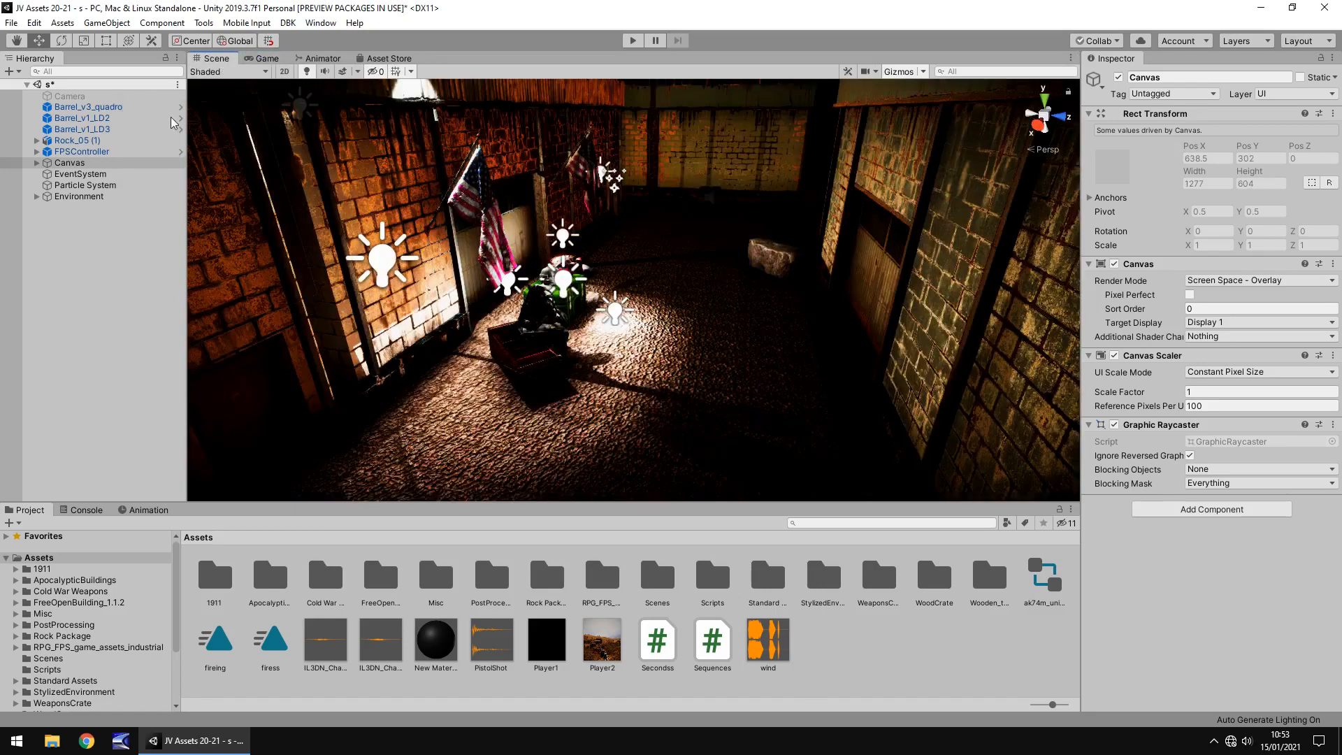
Set the Canvas Scaler's UI Scale Mode to Scale With Screen Size.
click(70, 162)
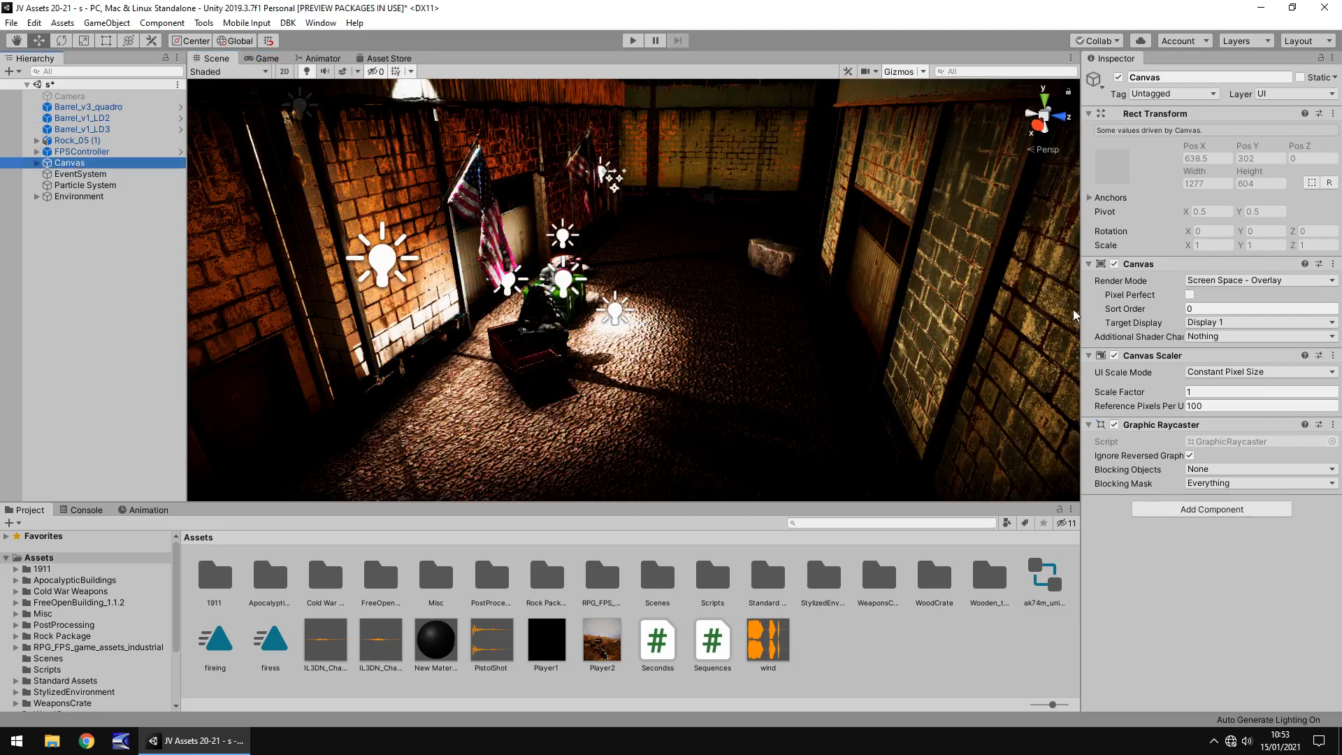
mouse_move(1250, 379)
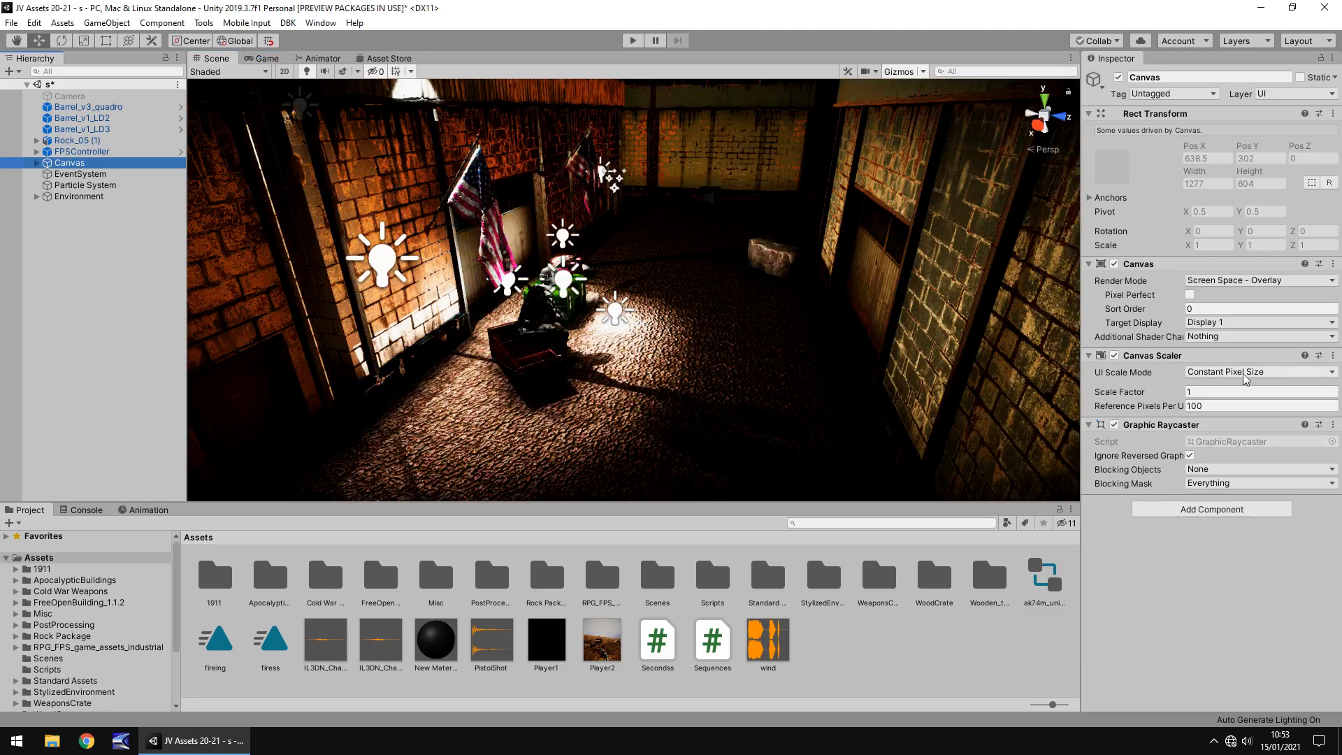
click(1258, 372)
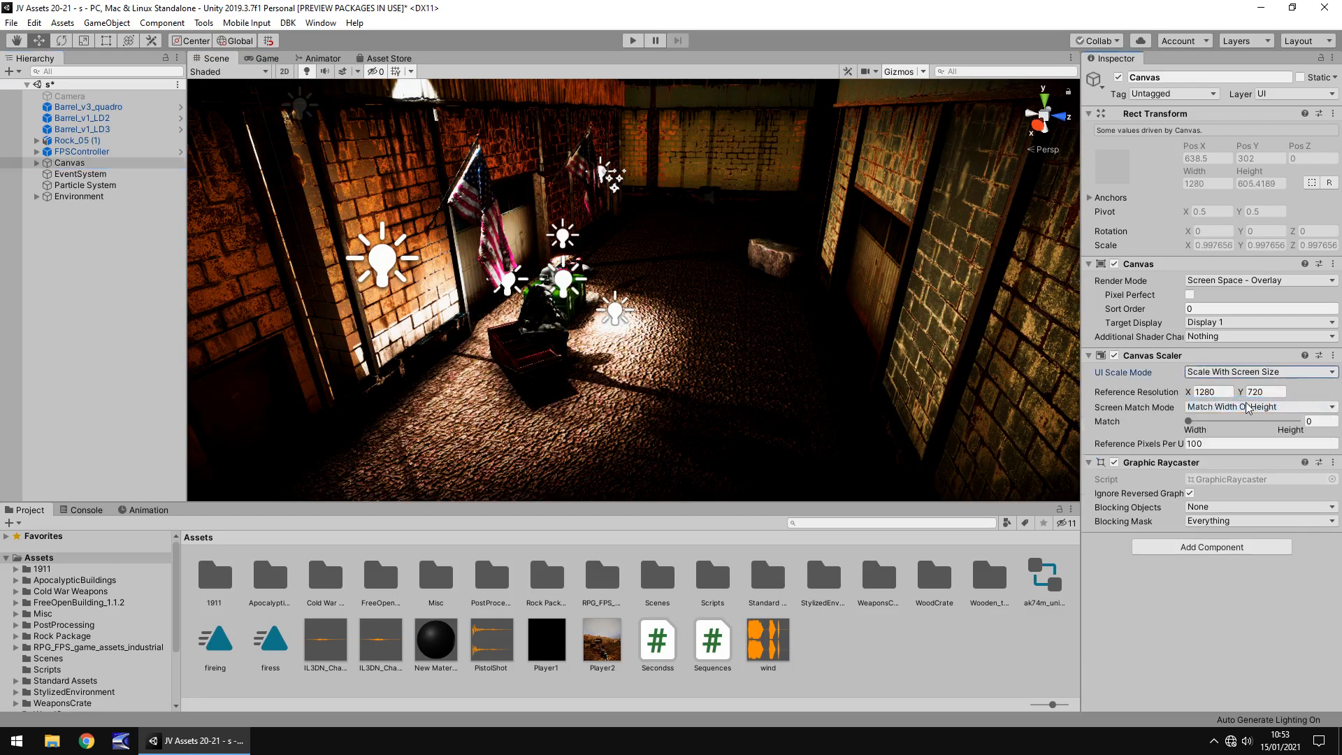
click(1214, 392)
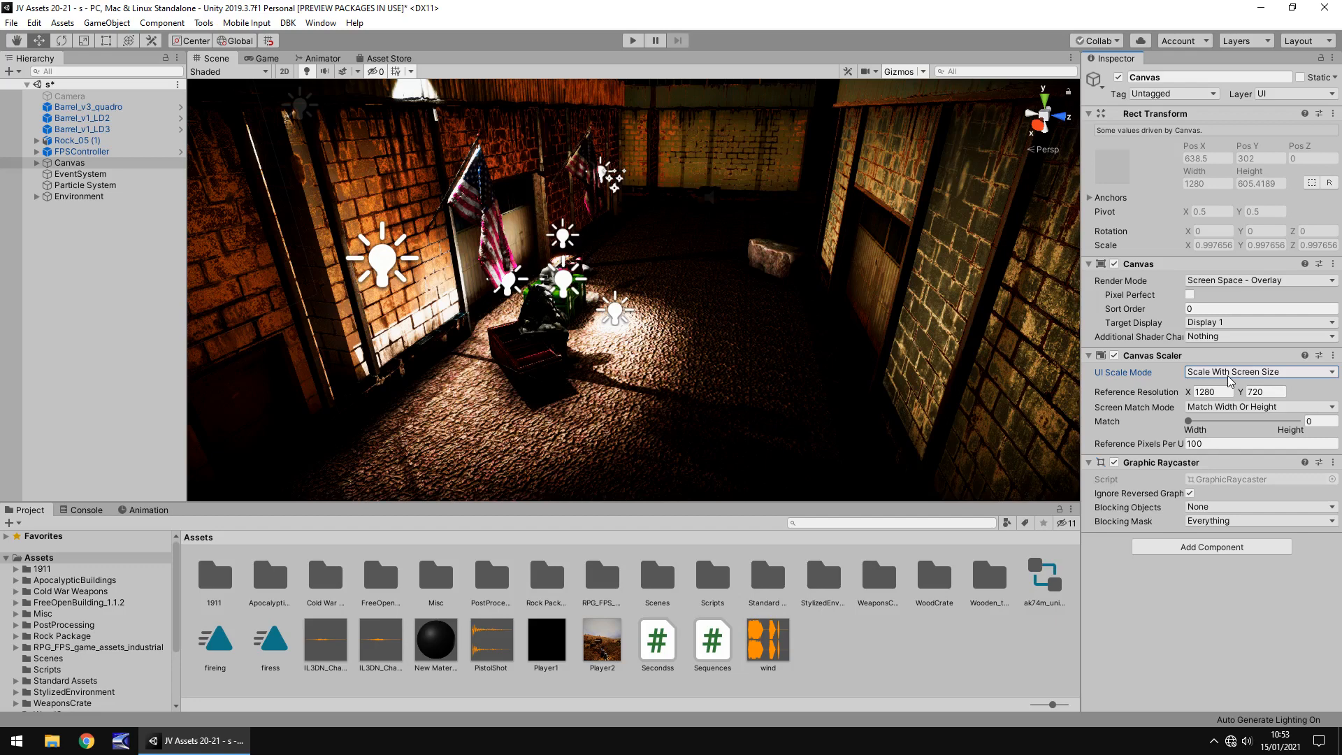
click(1206, 392)
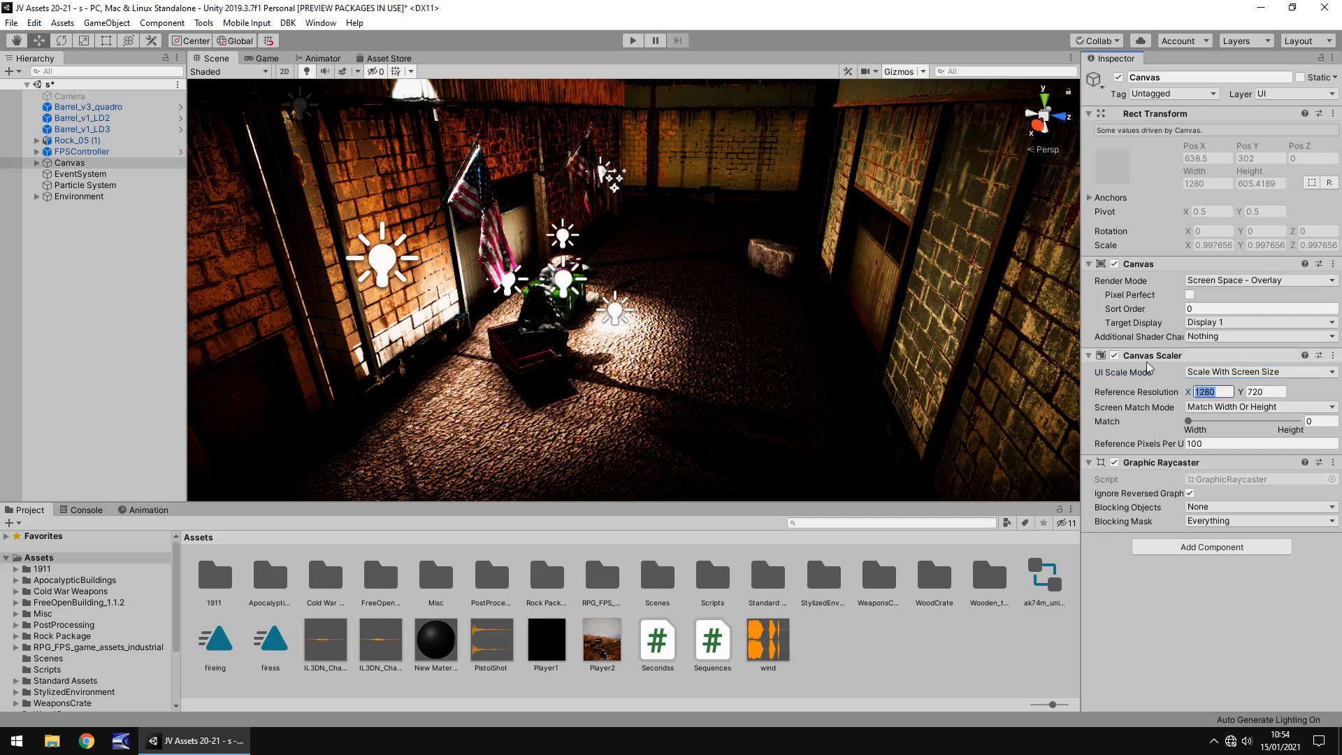
Set the reference resolution to 1920 by 1080 and adjust the width-height match weighting.
text(1920)
click(1265, 390)
text(1080)
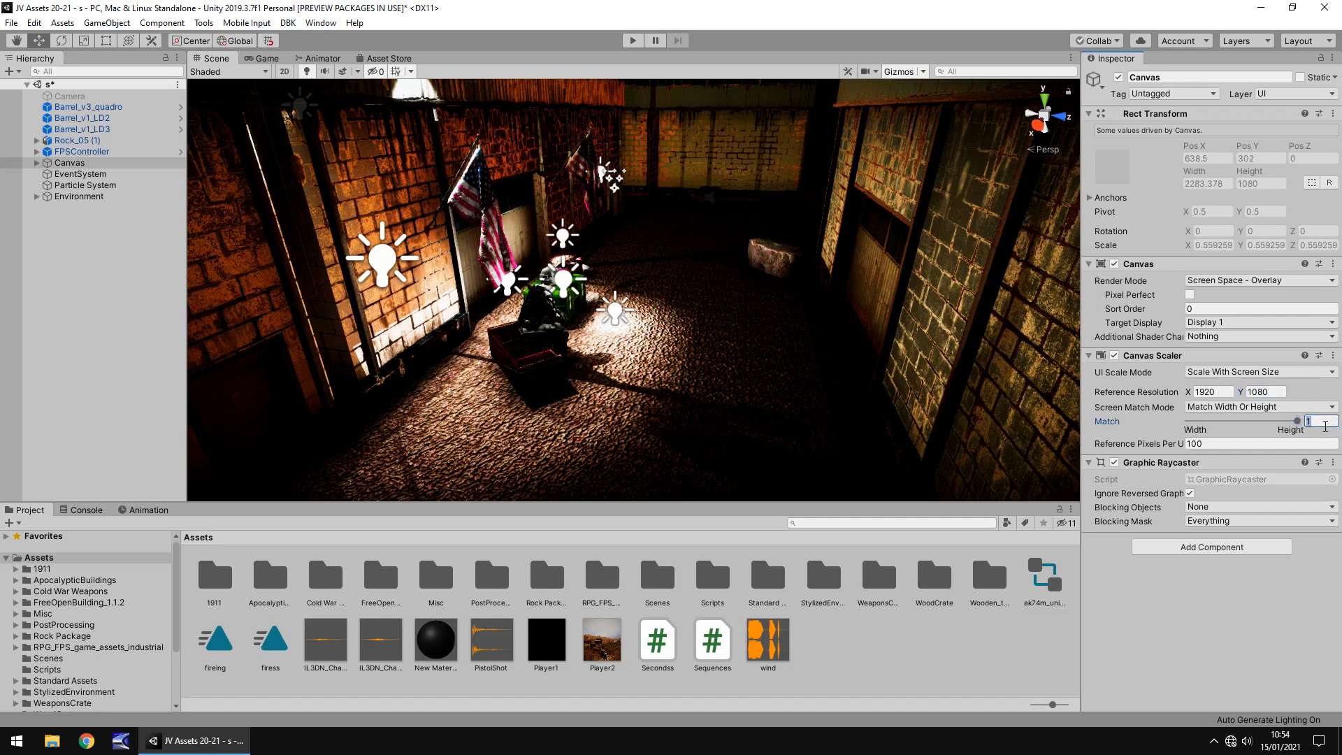
drag(1299, 419, 1188, 419)
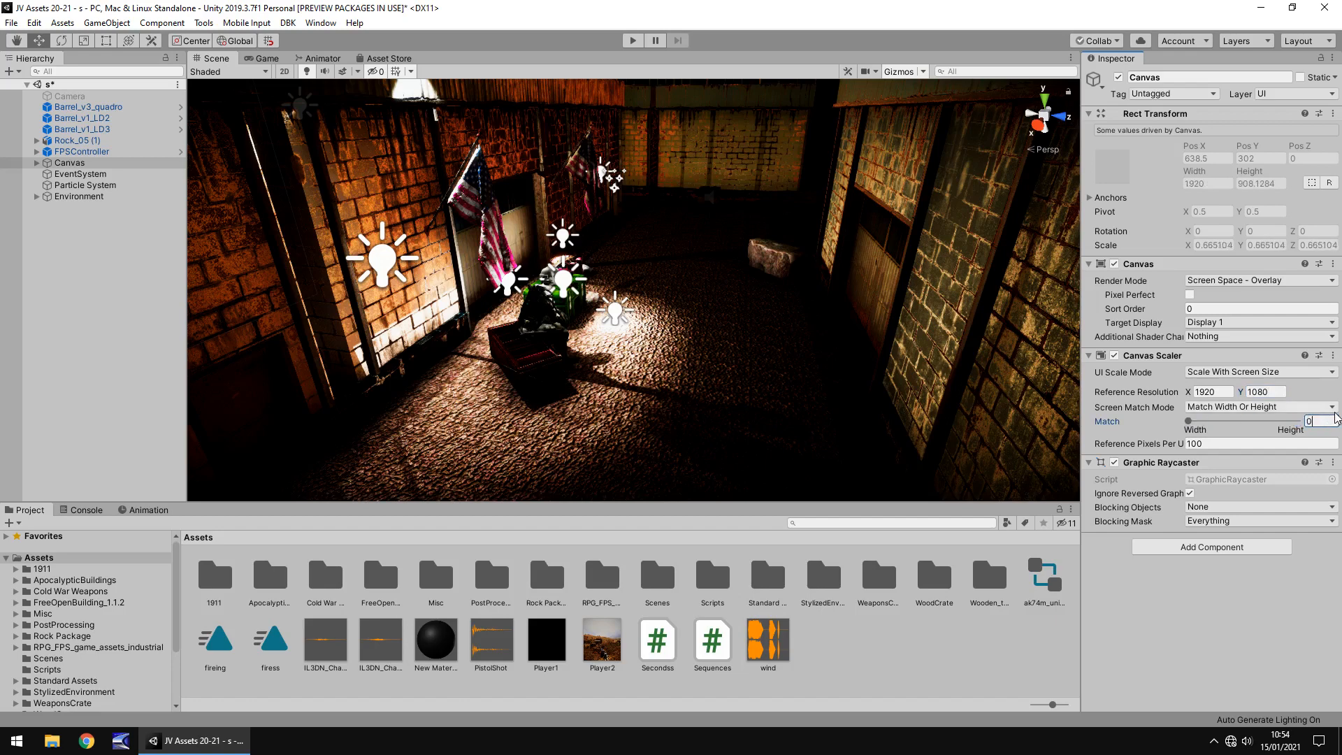
drag(1188, 419, 1243, 420)
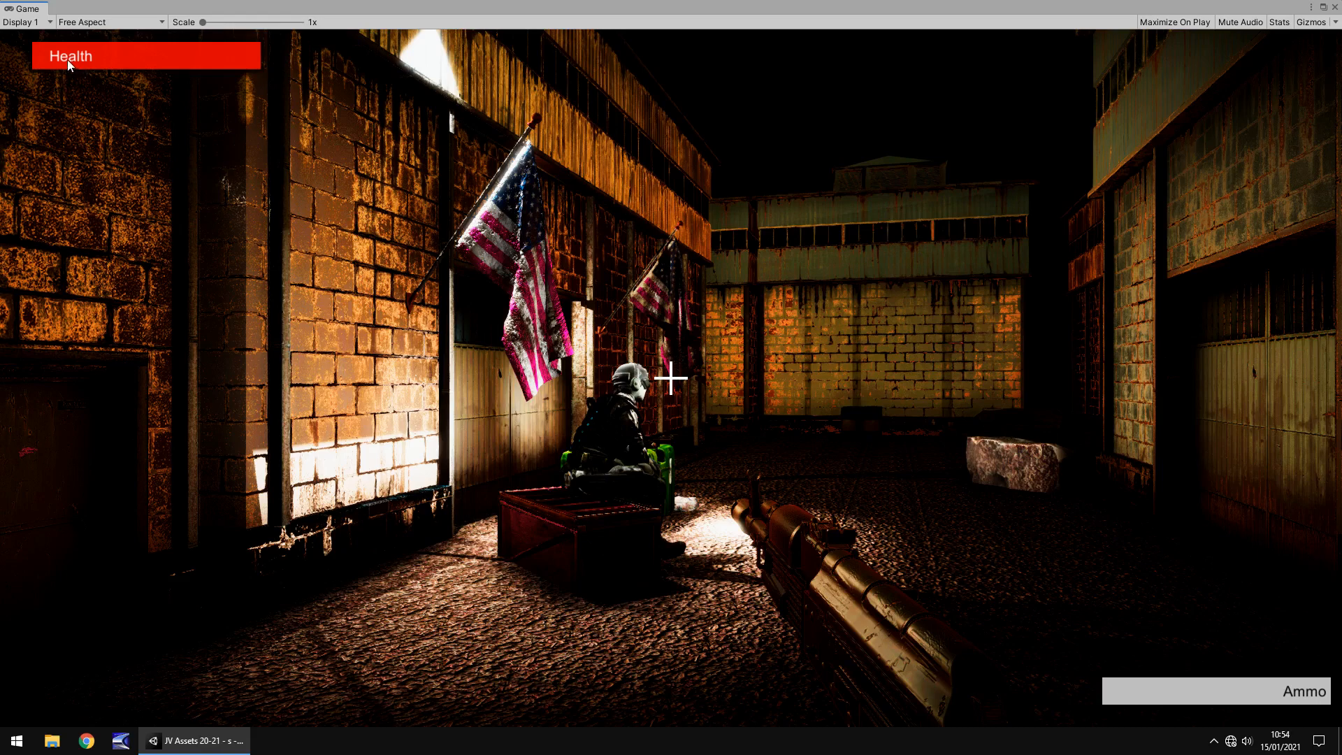
mouse_move(181, 147)
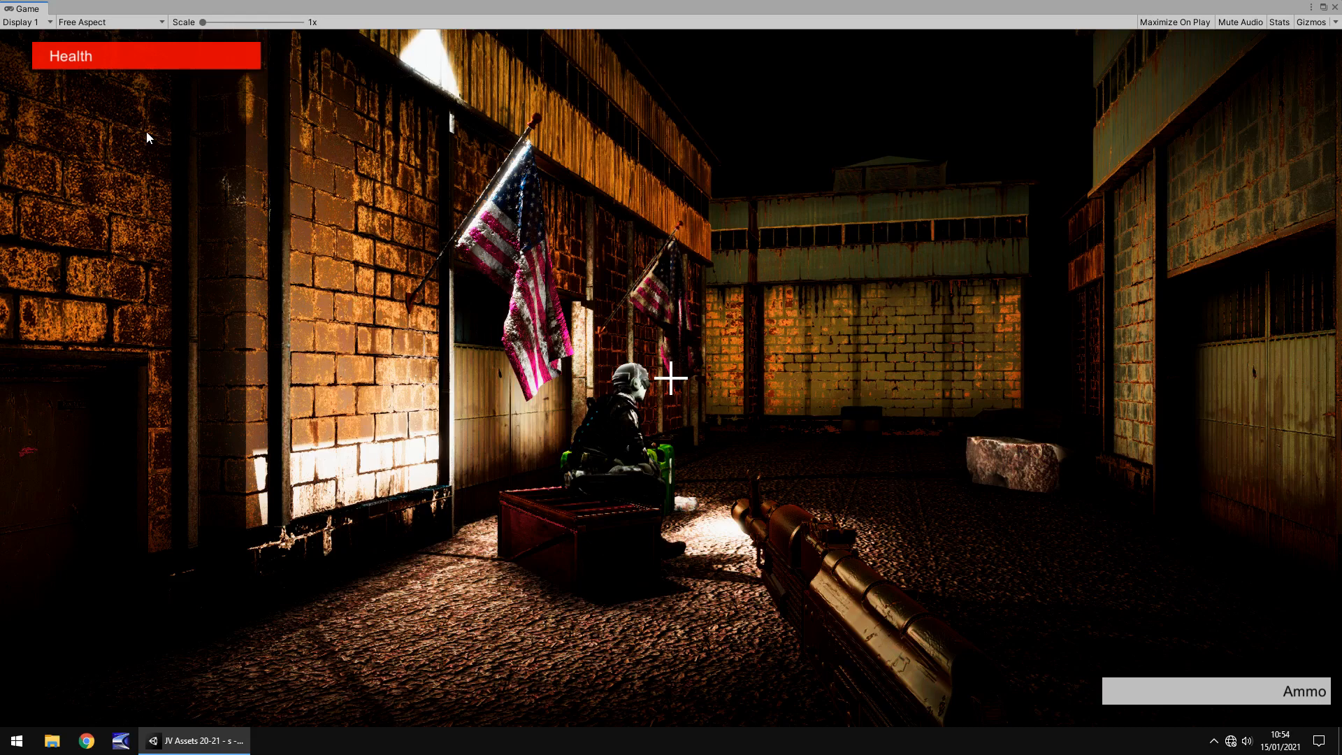
mouse_move(747, 402)
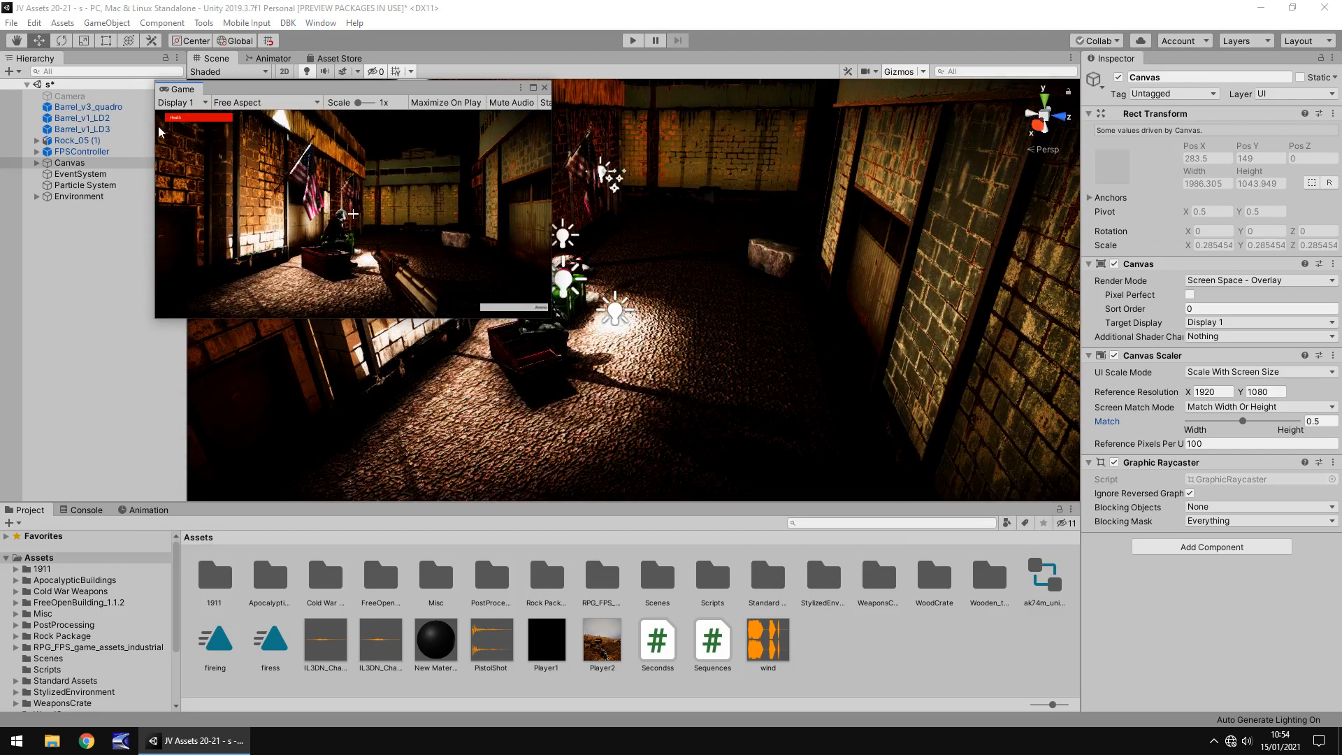
mouse_move(249, 162)
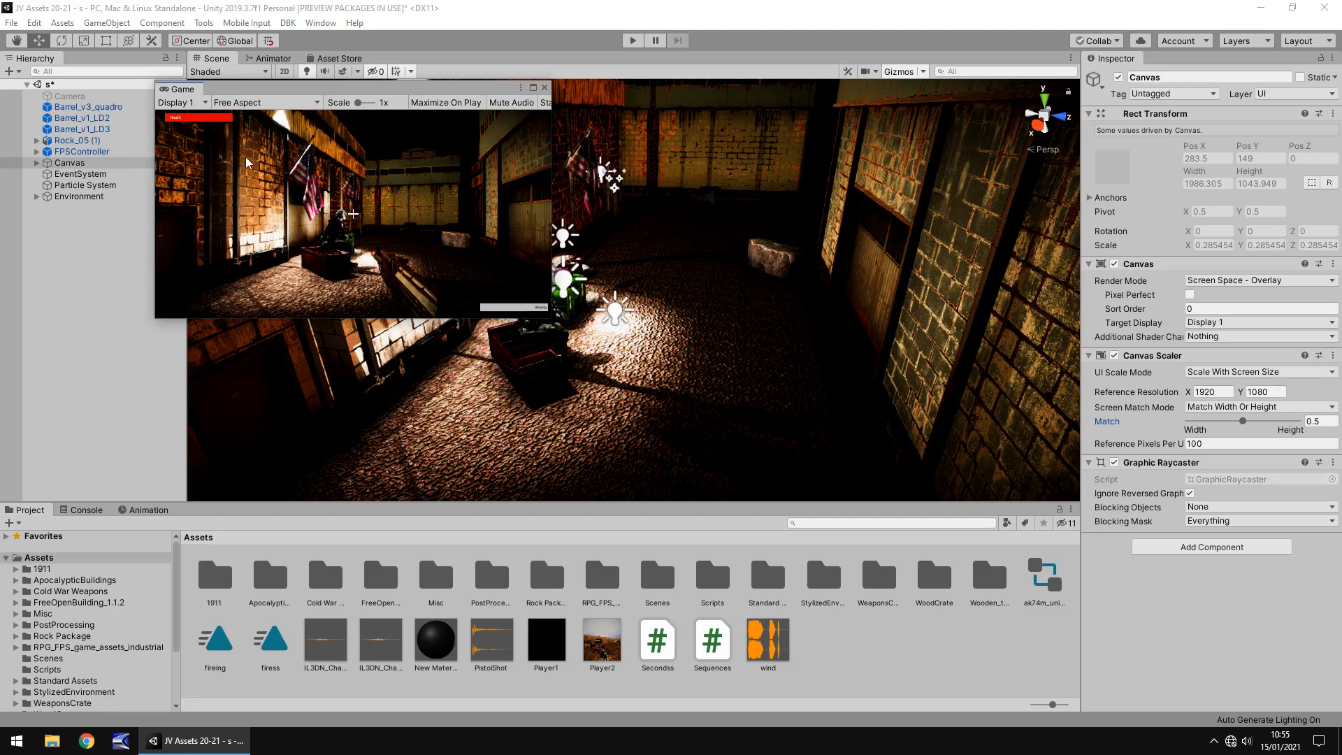
mouse_move(421, 189)
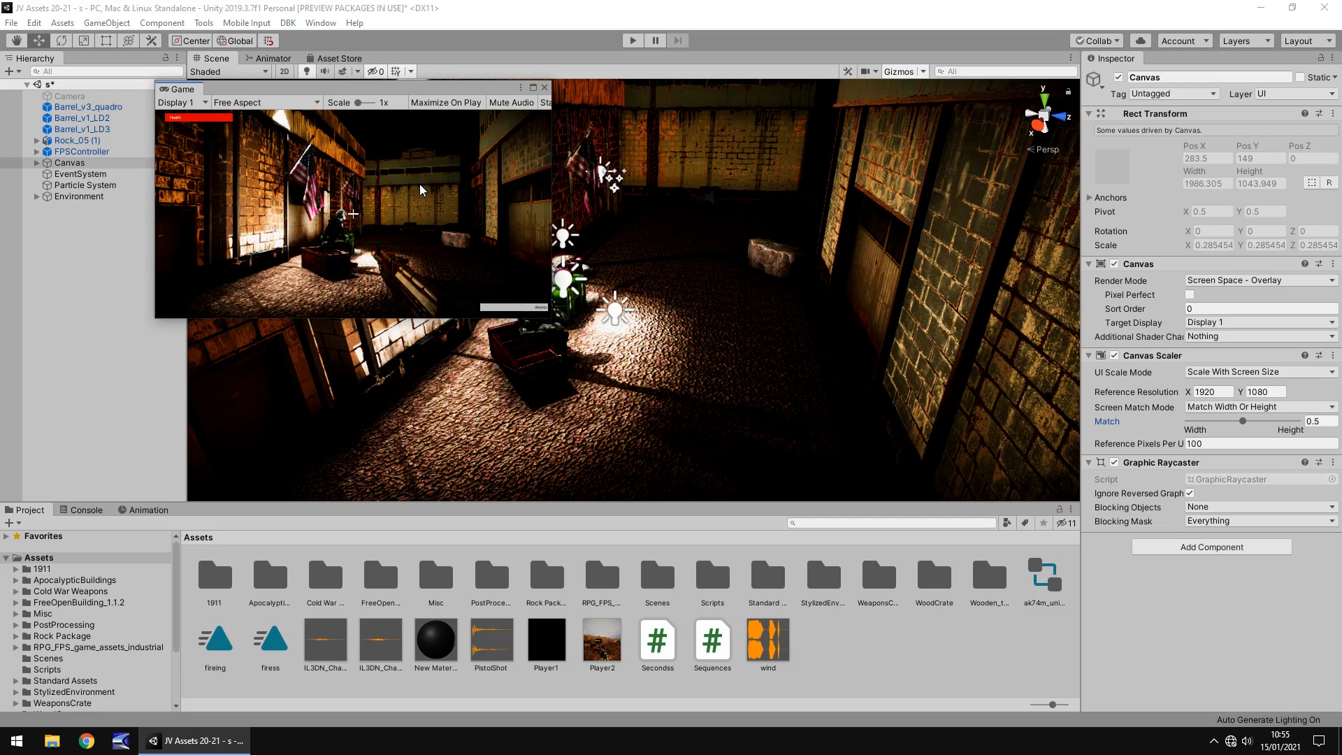
mouse_move(1251, 425)
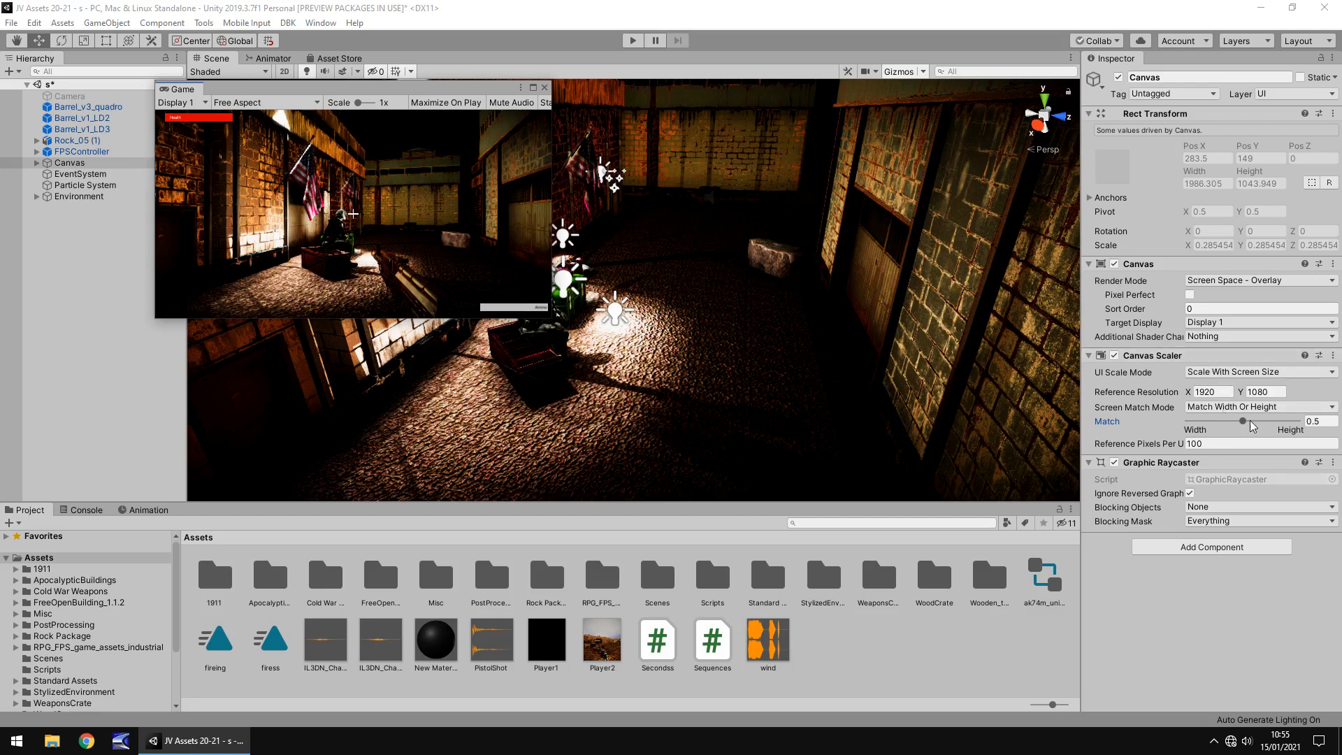
mouse_move(559, 322)
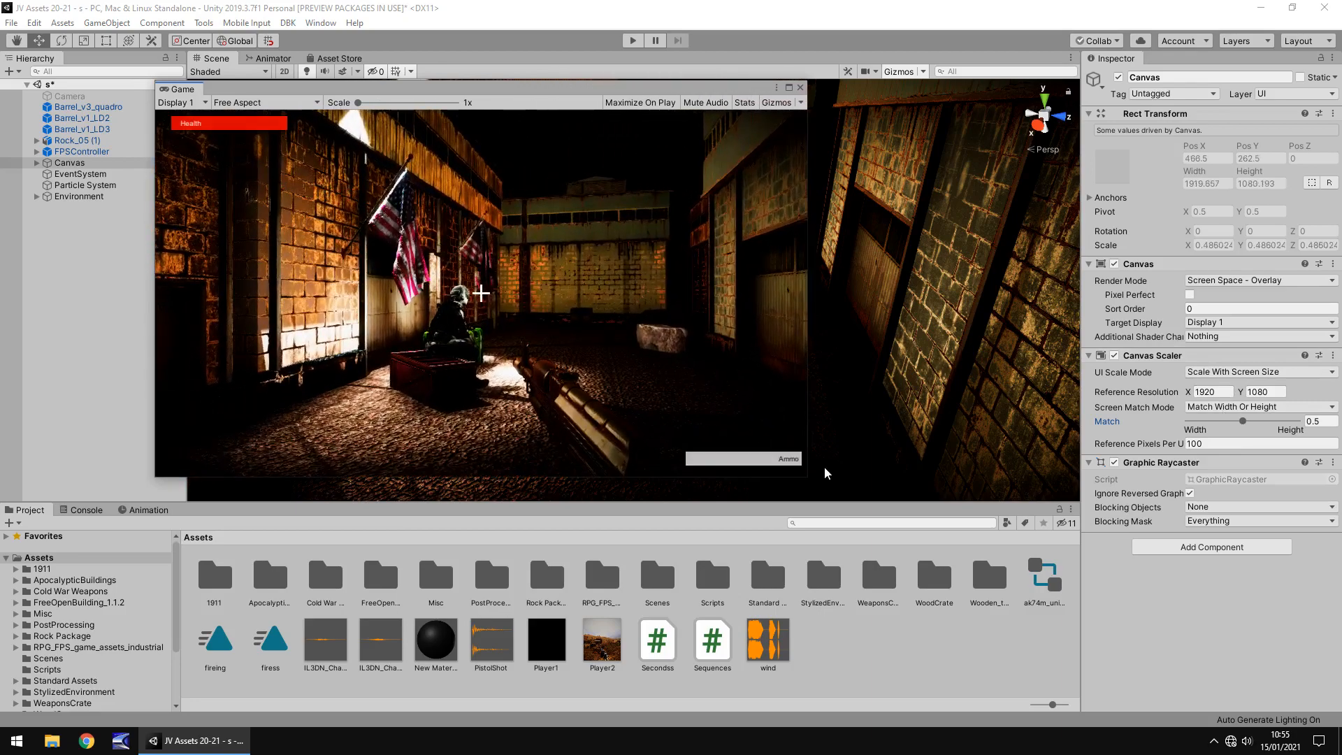
mouse_move(1246, 425)
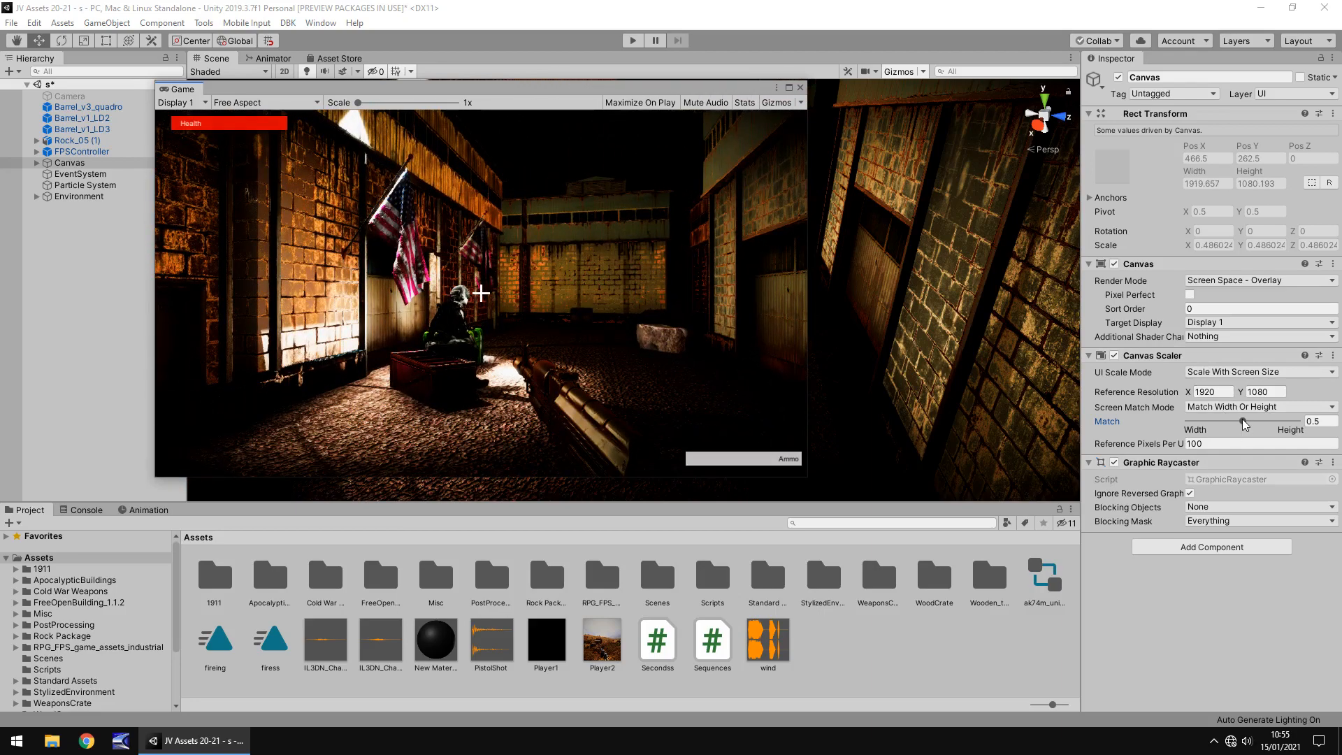
Compare match weightings toward width and height, landing back on 0.5.
drag(1244, 421, 1189, 420)
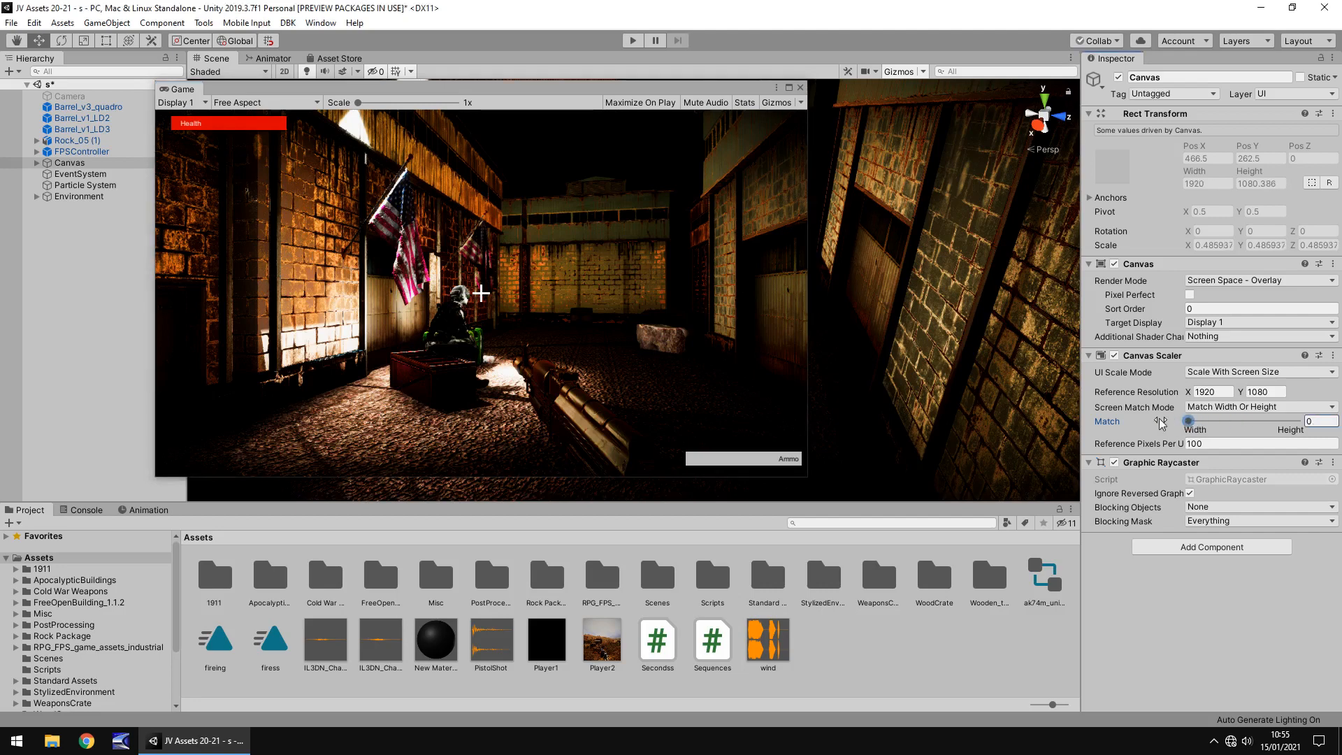
mouse_move(1066, 354)
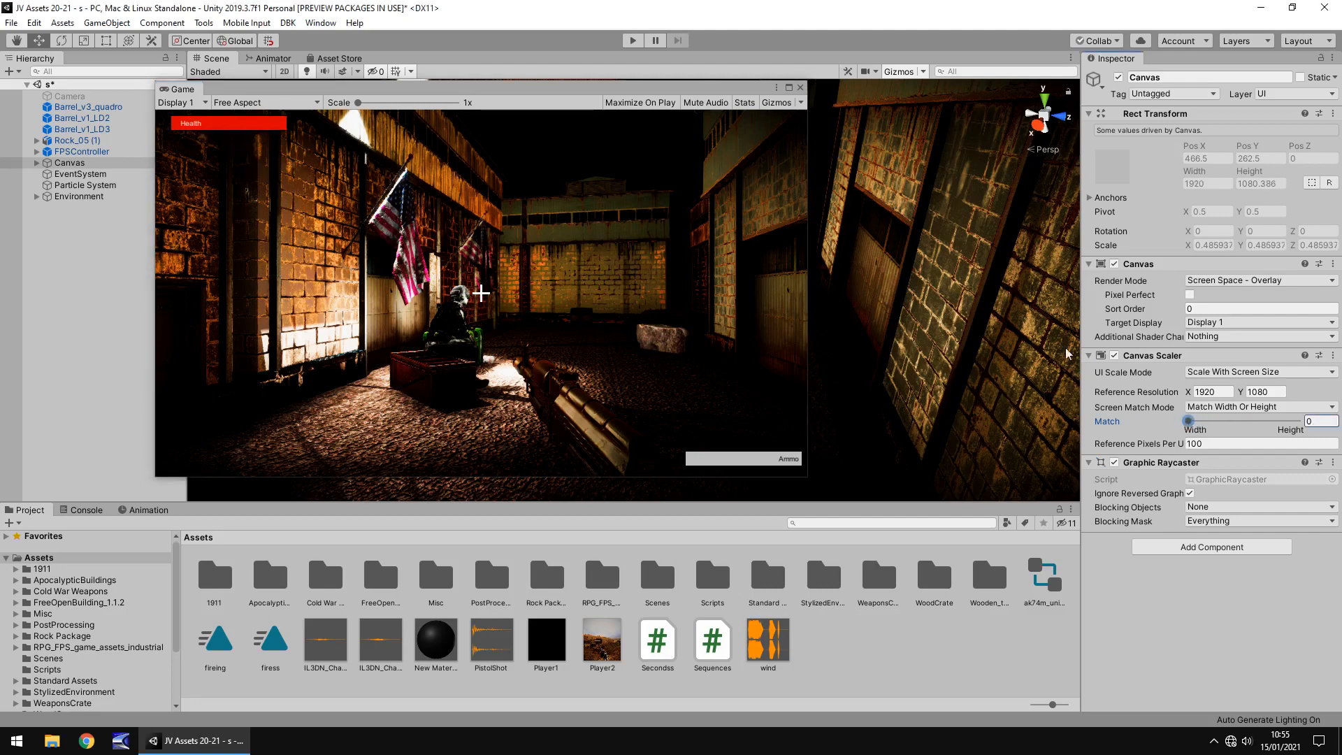
drag(1187, 420, 1246, 421)
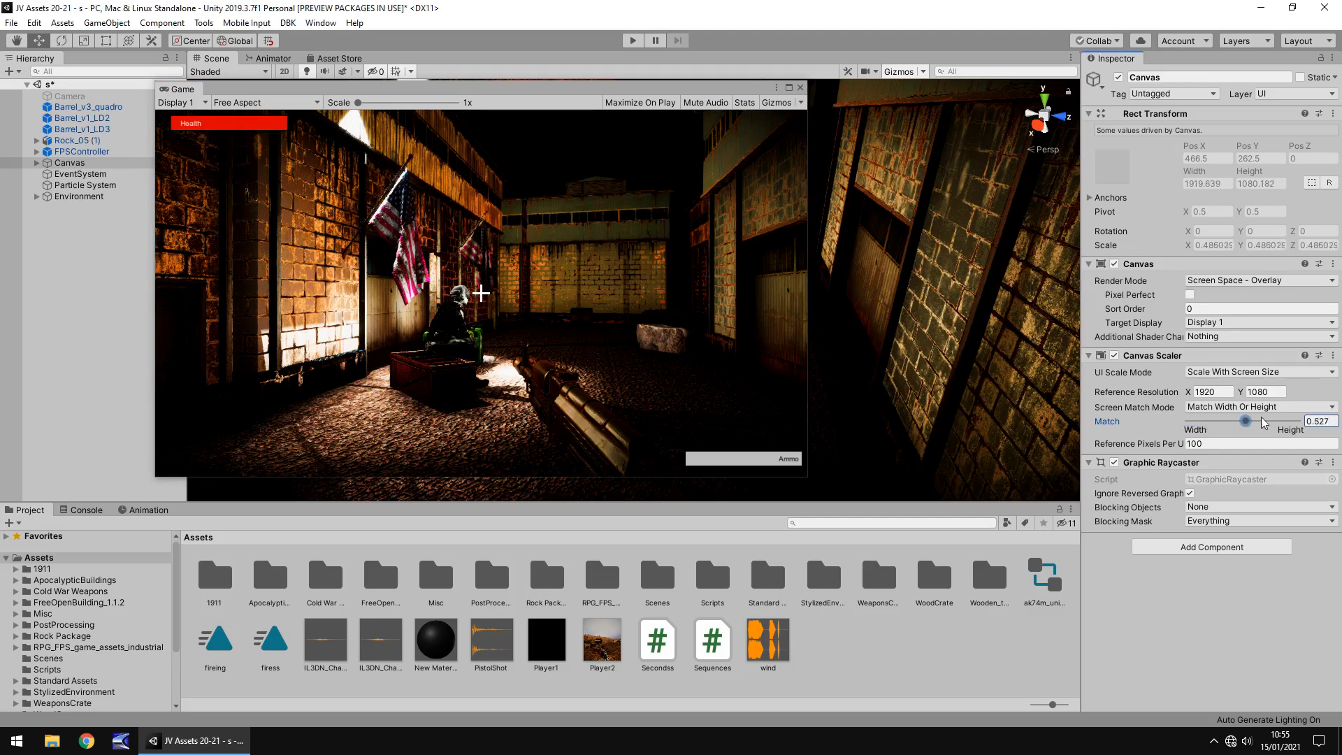
drag(1244, 420, 1271, 419)
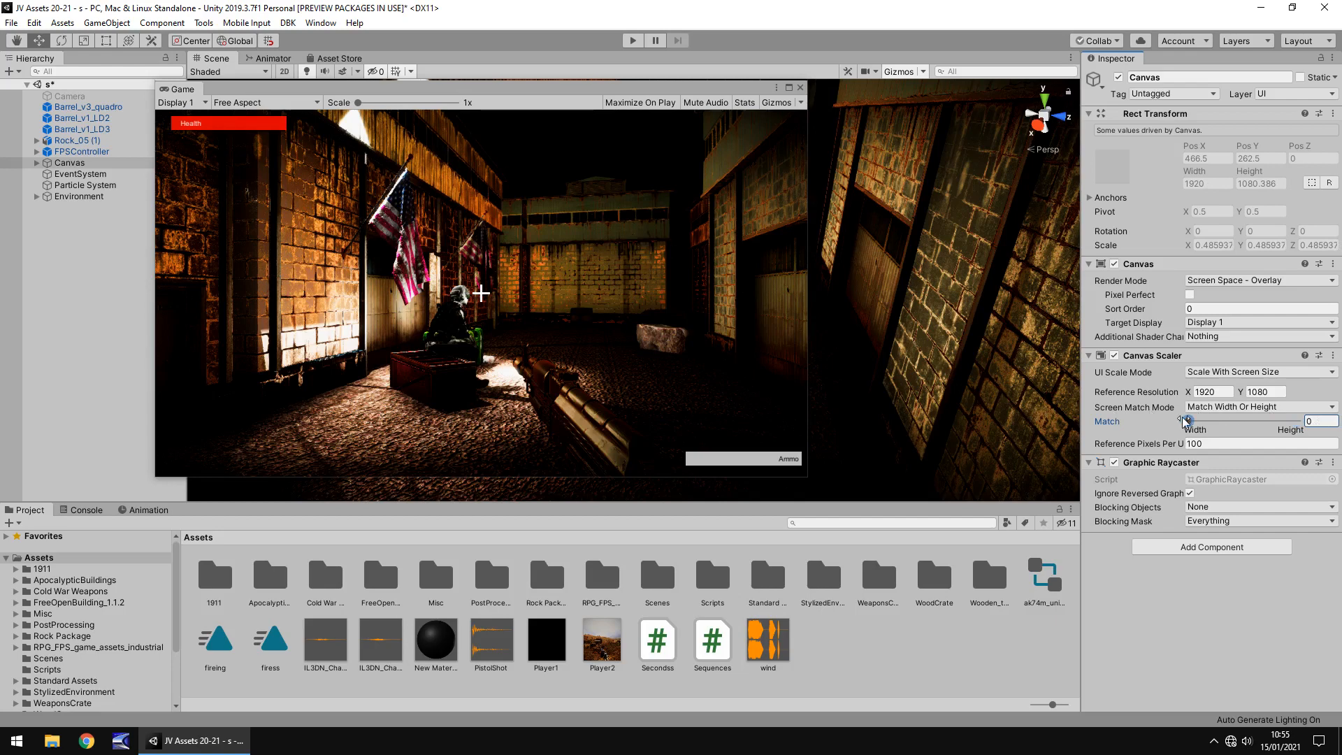
drag(1188, 420, 1241, 421)
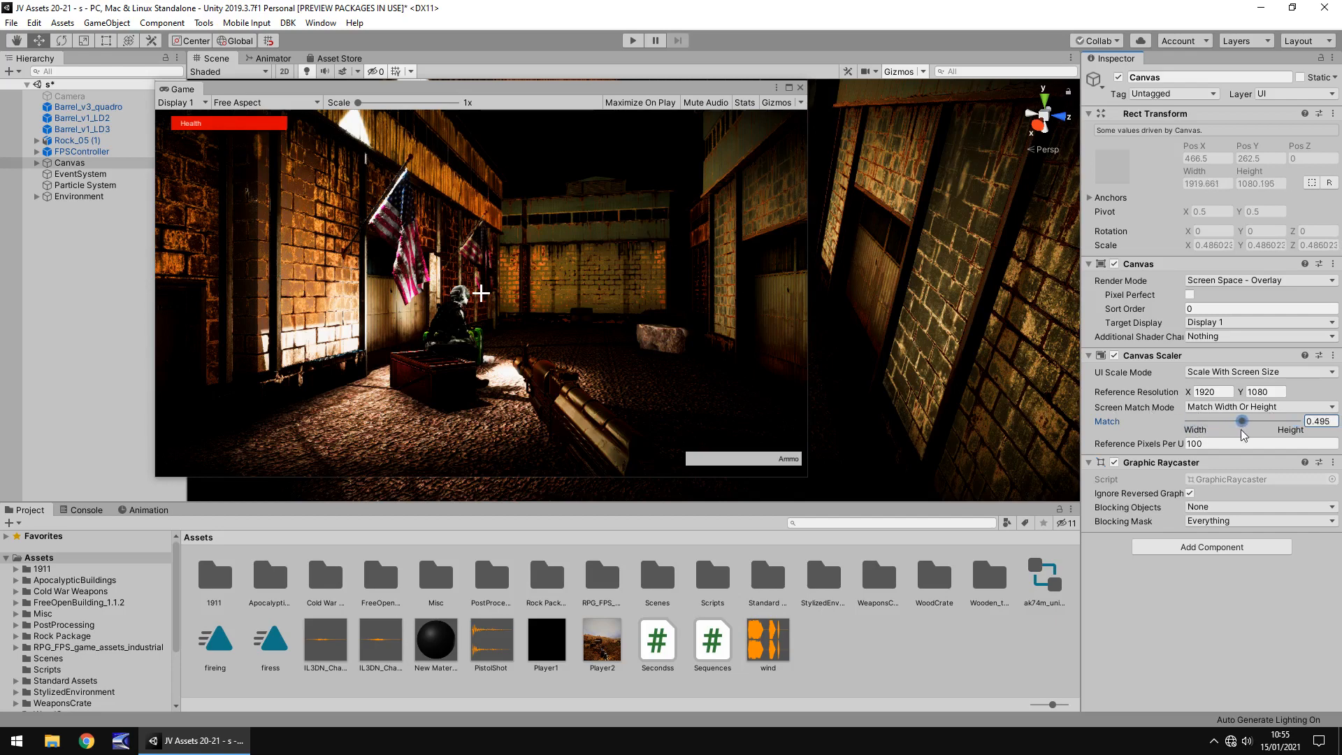
drag(1241, 421, 1271, 421)
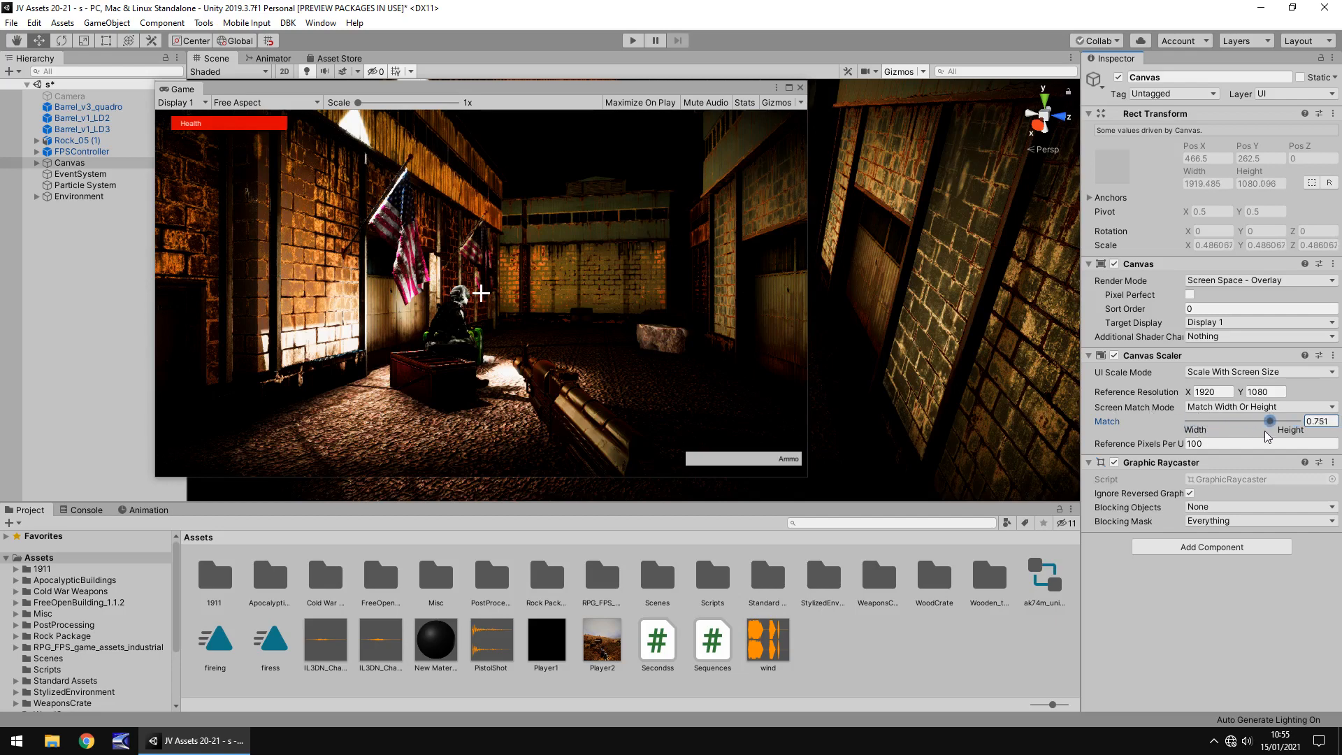
drag(1269, 421, 1244, 421)
text(0.5)
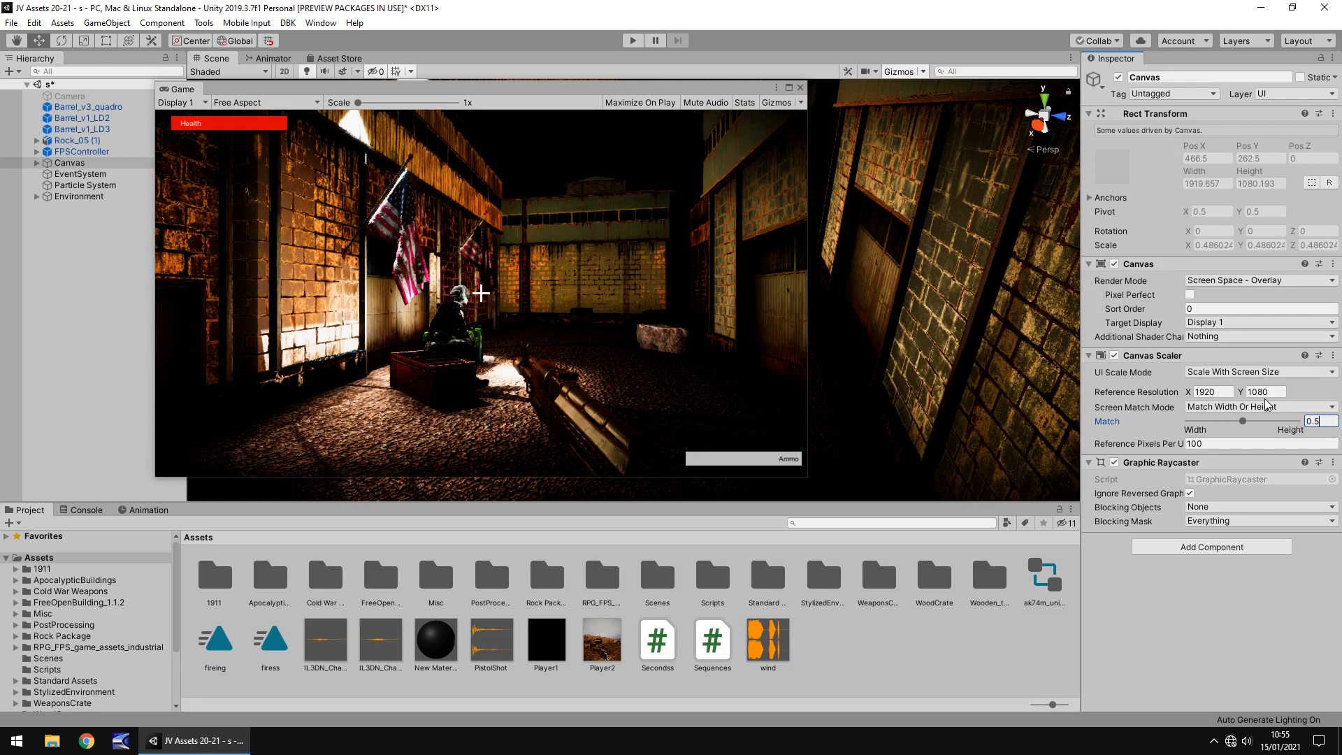
mouse_move(451, 481)
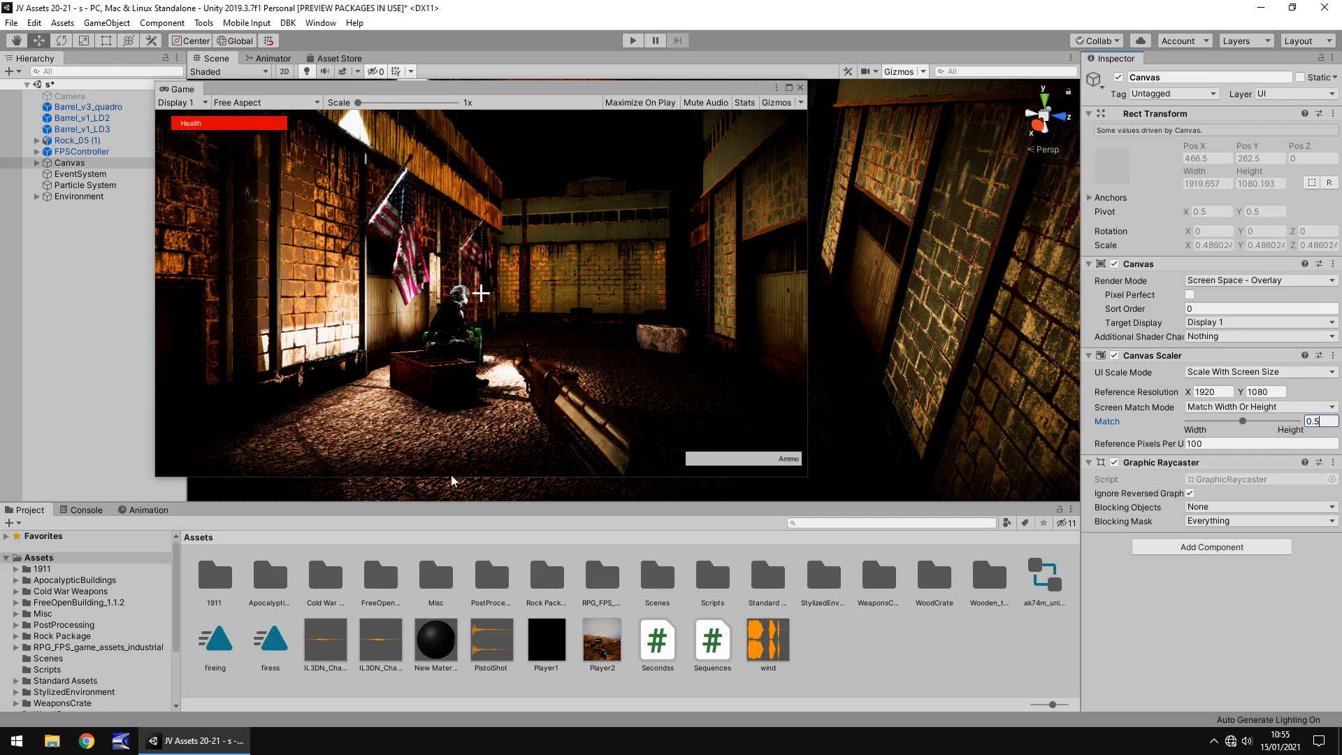
Try pushing the match strongly toward width, then return it to 0.5.
drag(1250, 421, 1239, 421)
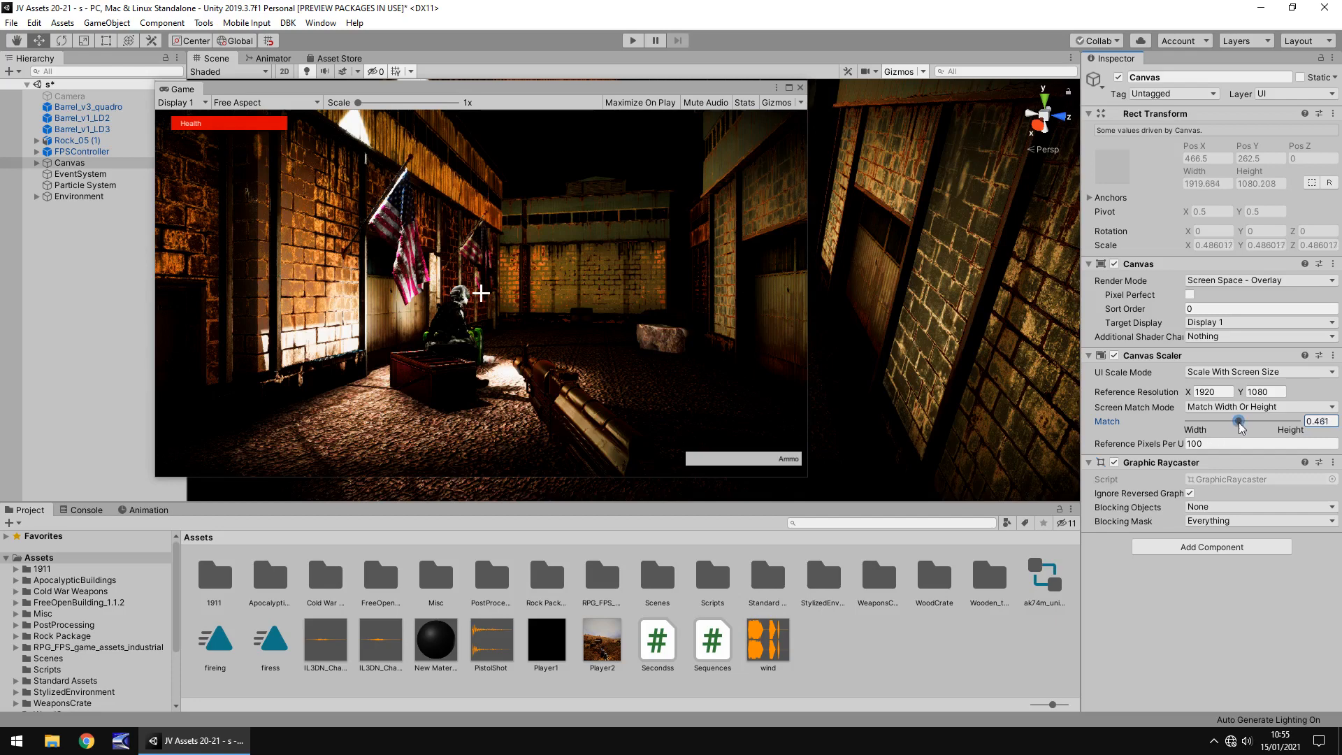
drag(1239, 420, 1210, 421)
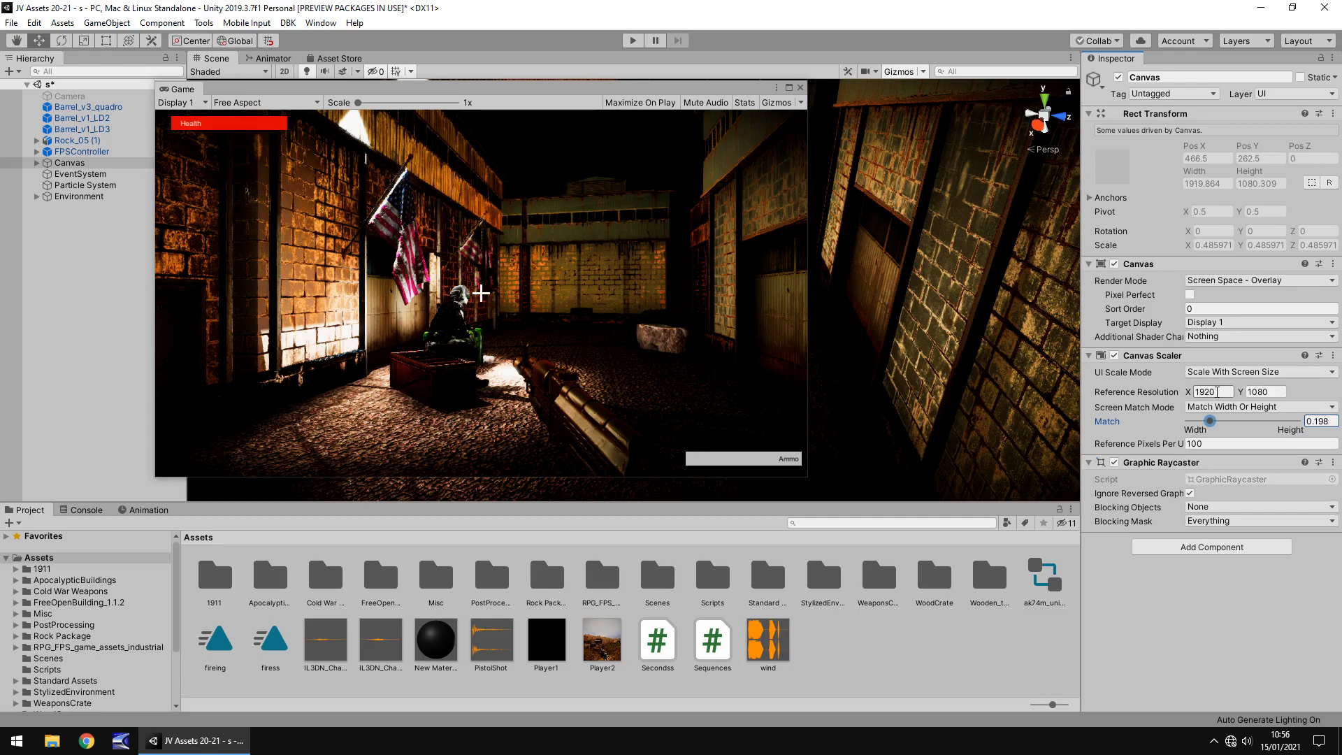
drag(1208, 421, 1237, 421)
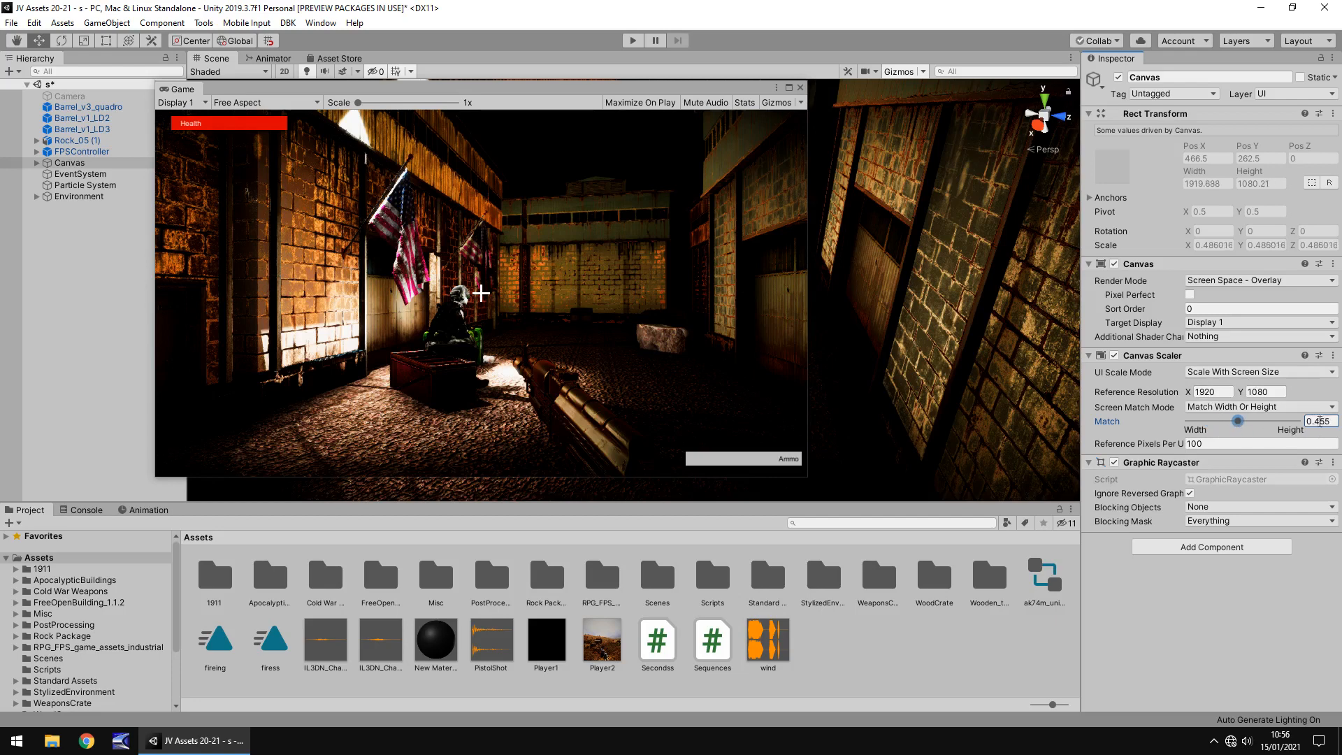
drag(1236, 421, 1189, 420)
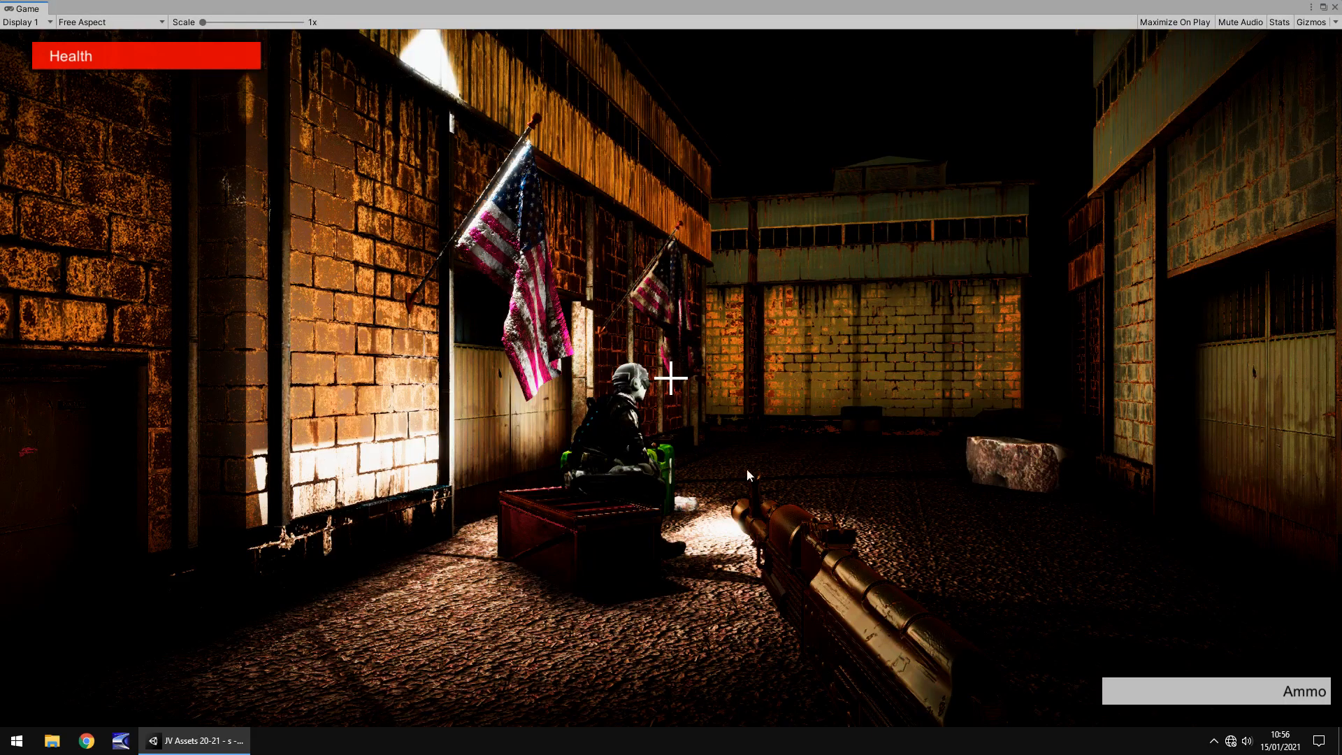
mouse_move(780, 416)
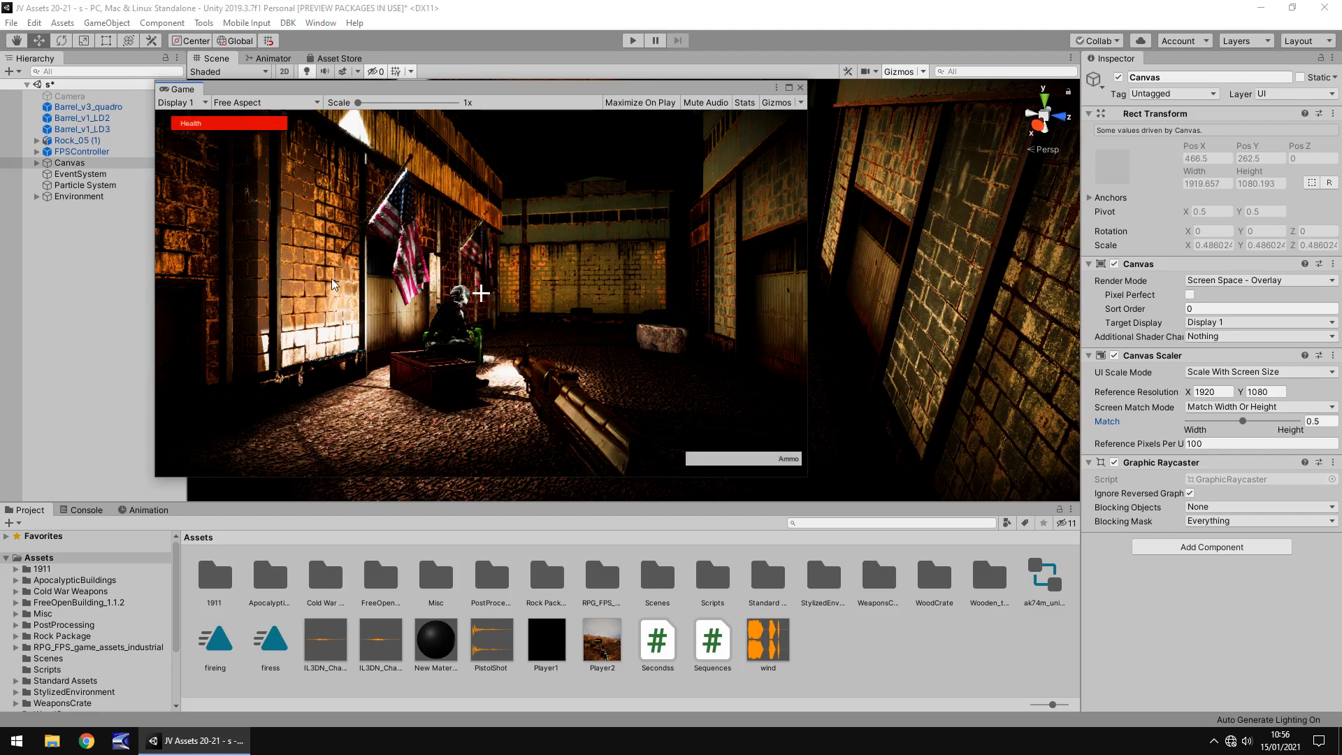
Dock the Game view back as a tab beside the Scene view.
click(180, 59)
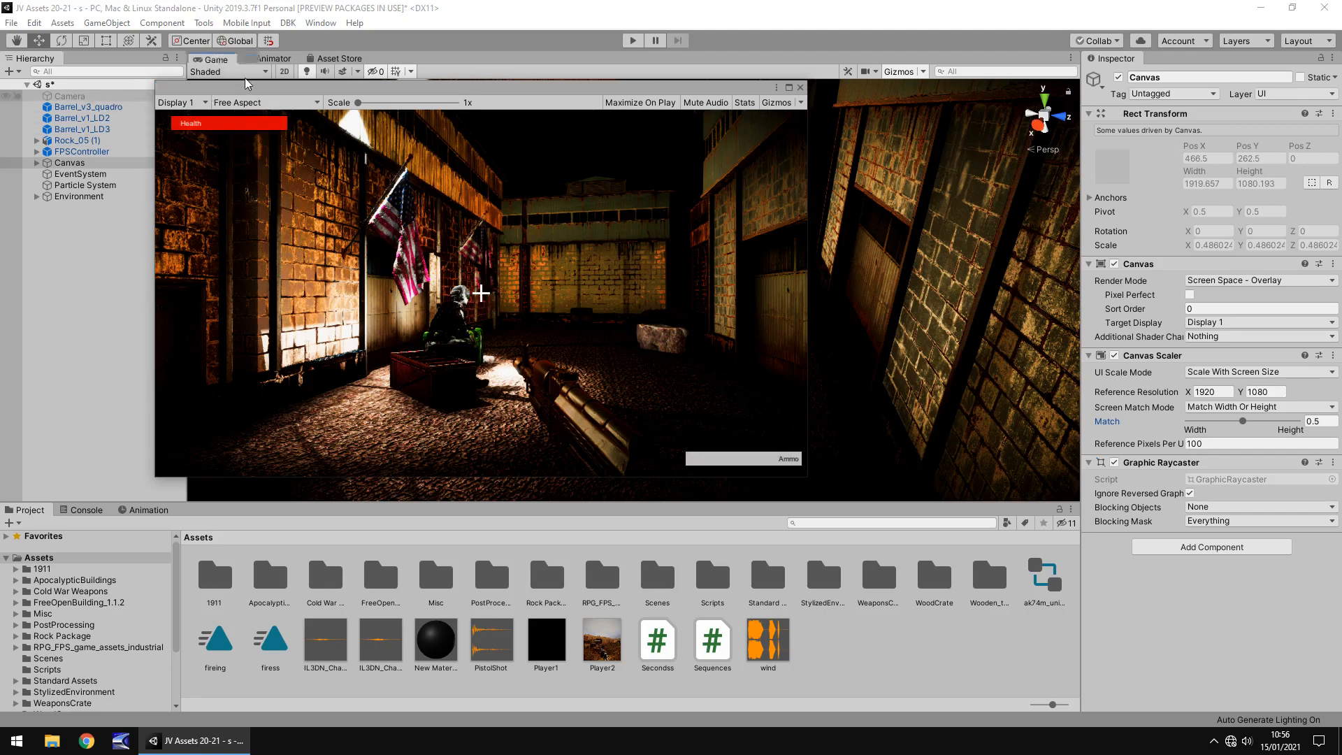
click(215, 59)
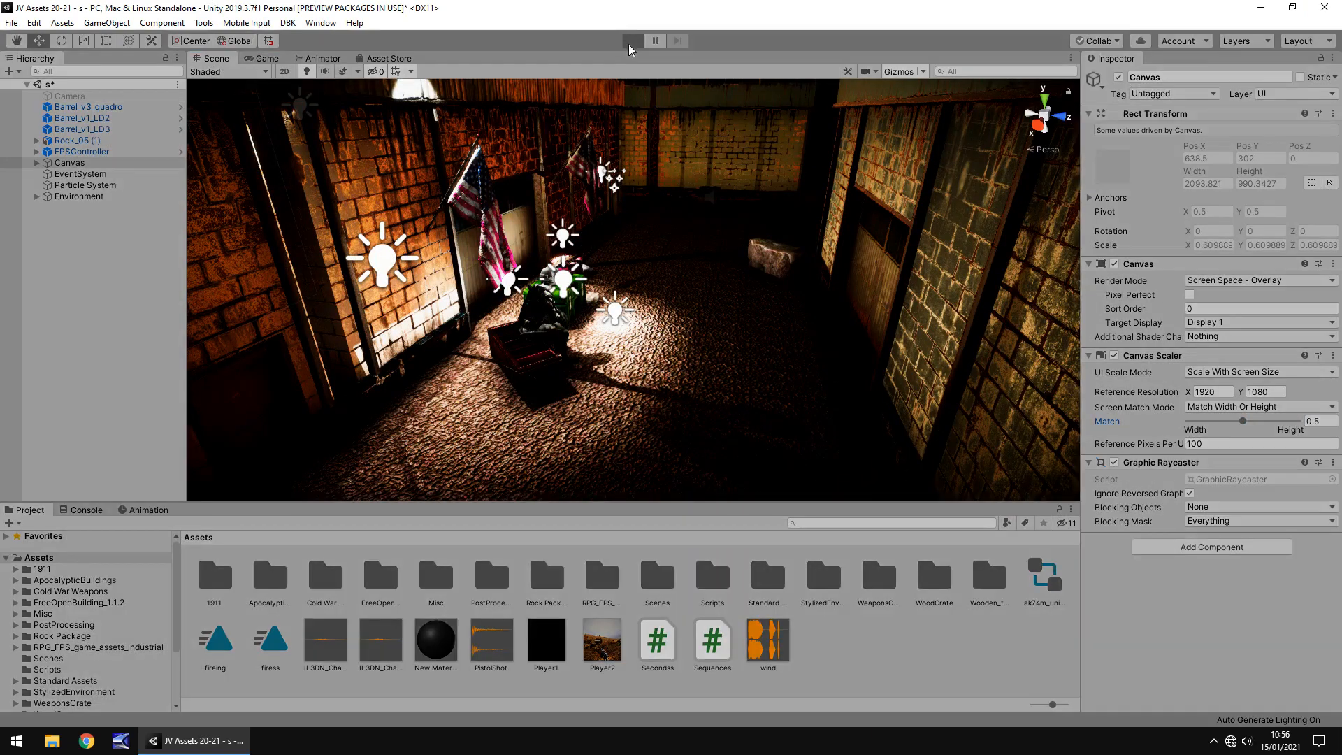
mouse_move(548, 243)
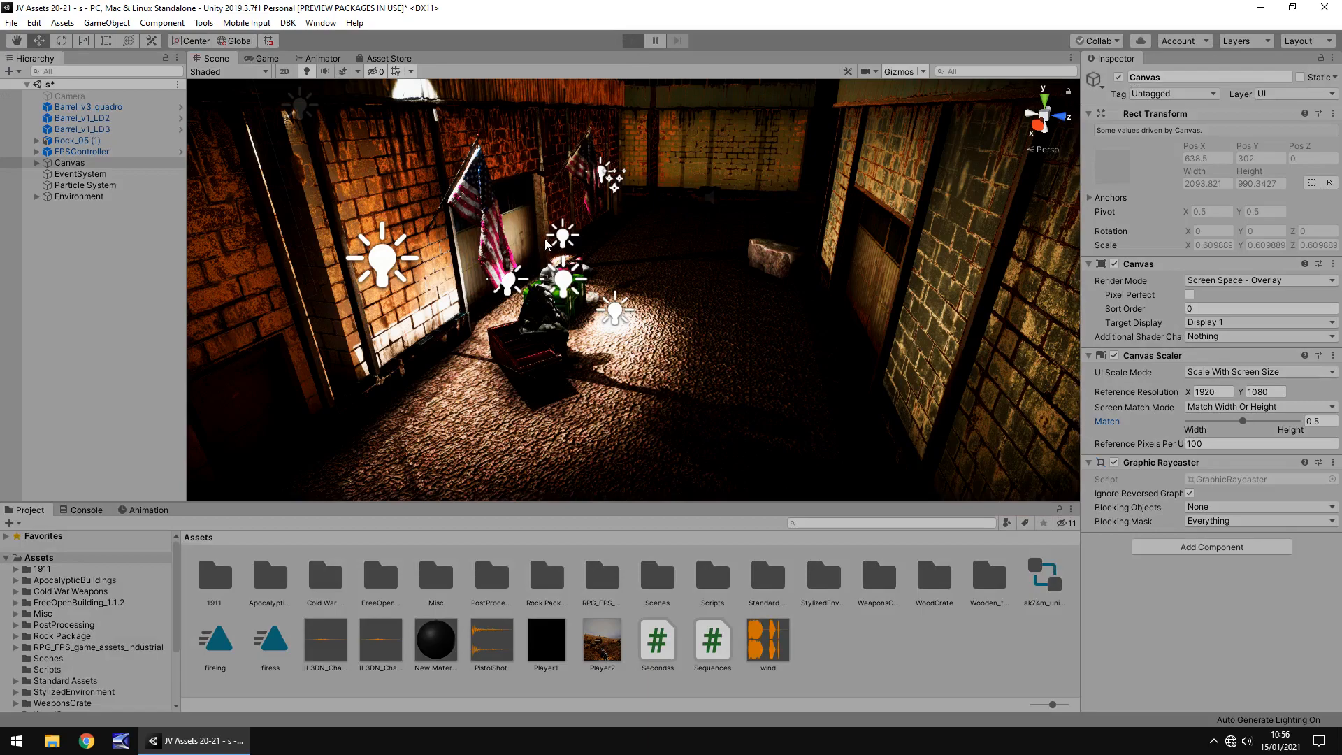
Enter Play mode to test how the Health and Ammo HUD scales.
click(632, 41)
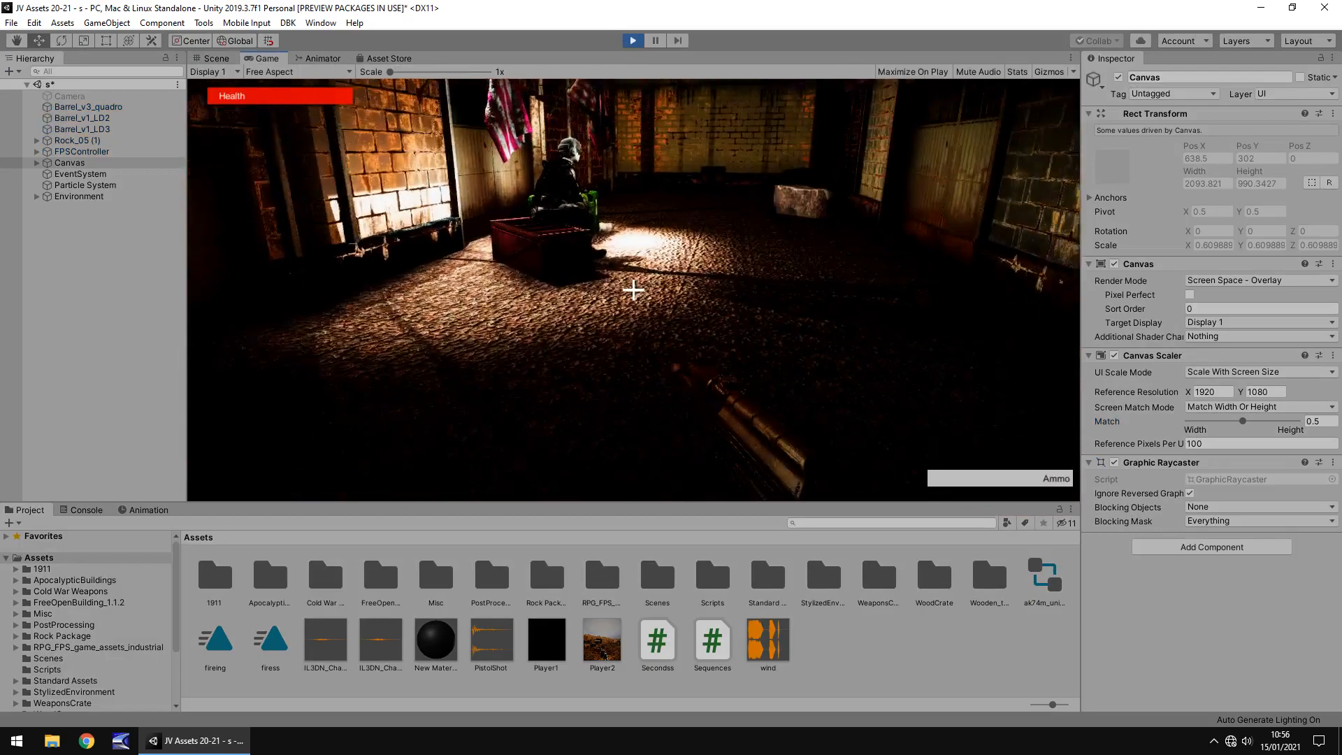